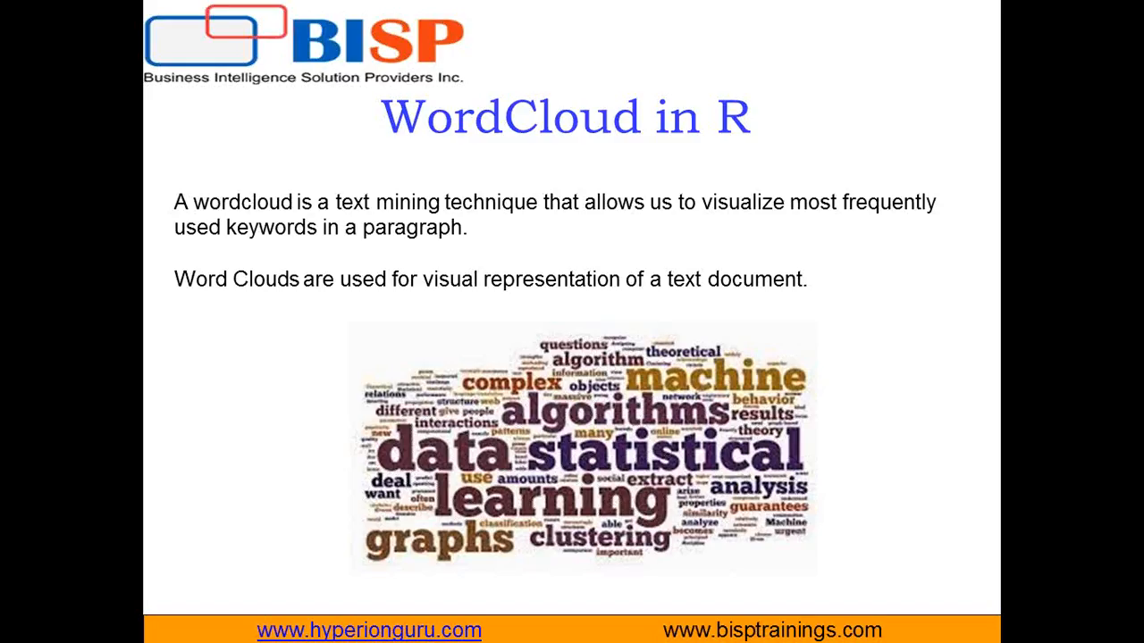
mouse_move(625, 295)
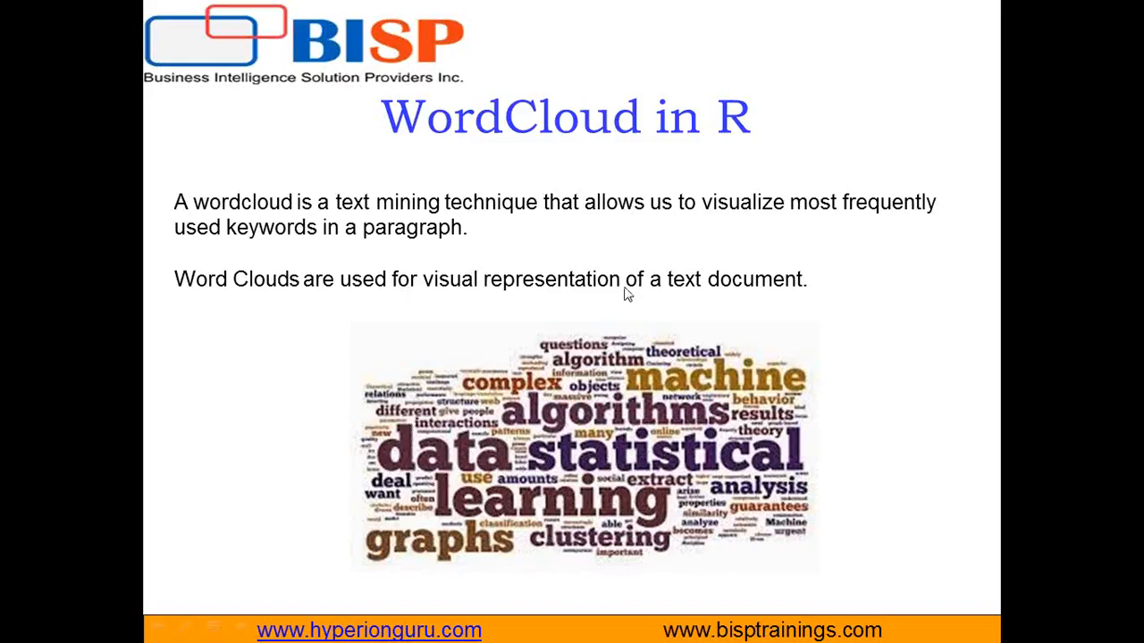
mouse_move(593, 595)
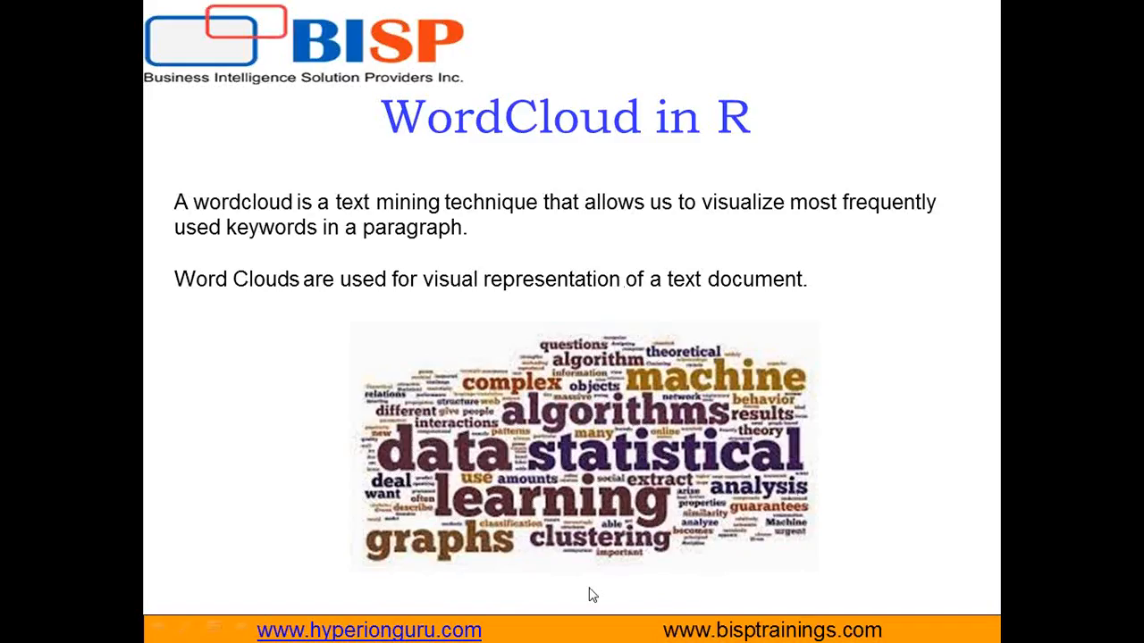
mouse_move(559, 471)
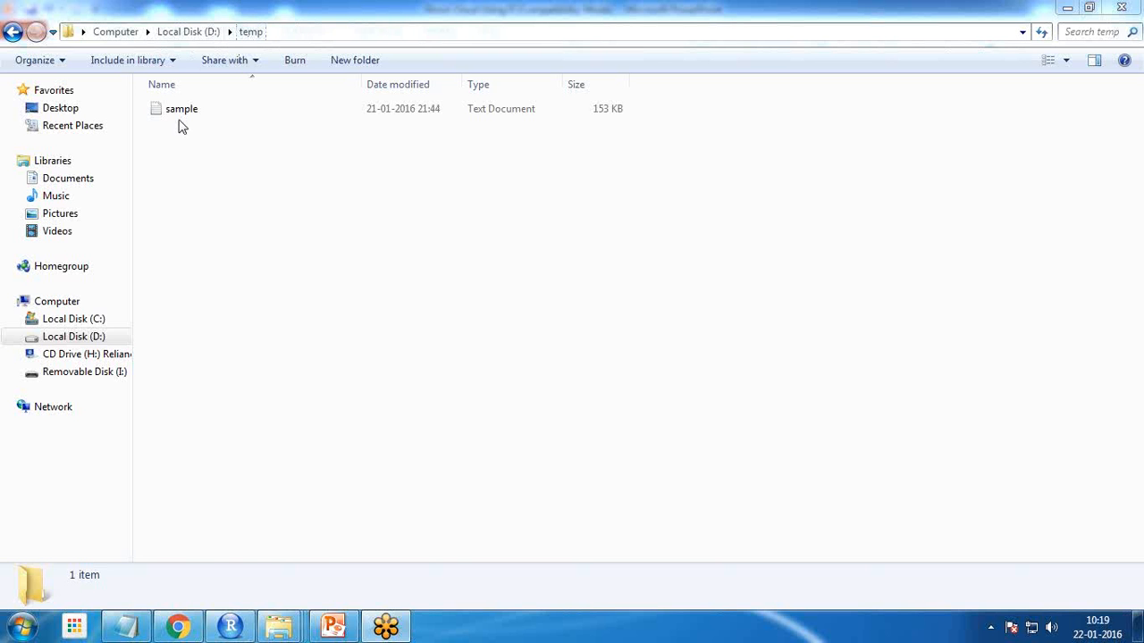
Open sample.txt maximized in Notepad, skim the debate transcripts, then return to RStudio.
double_click(182, 109)
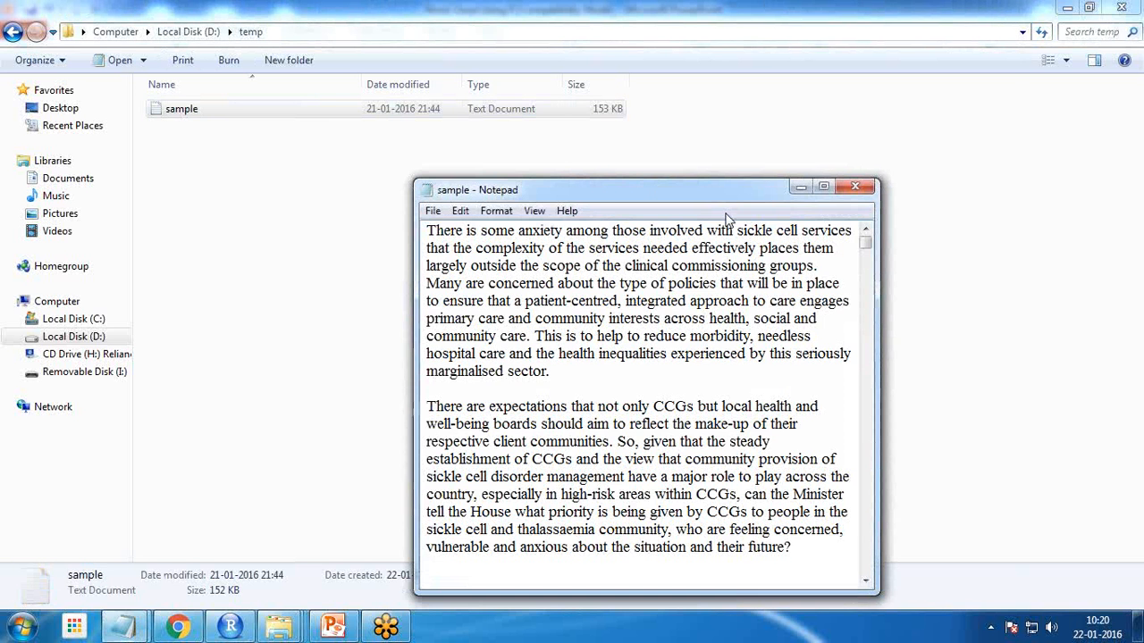
left_click(822, 186)
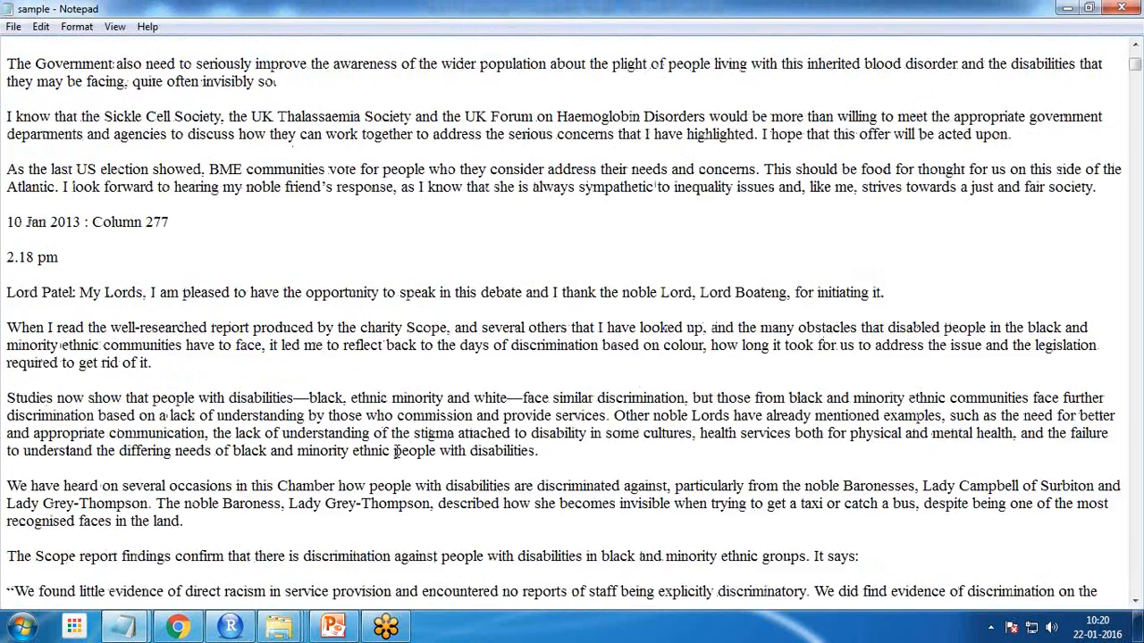
scroll("down", 3)
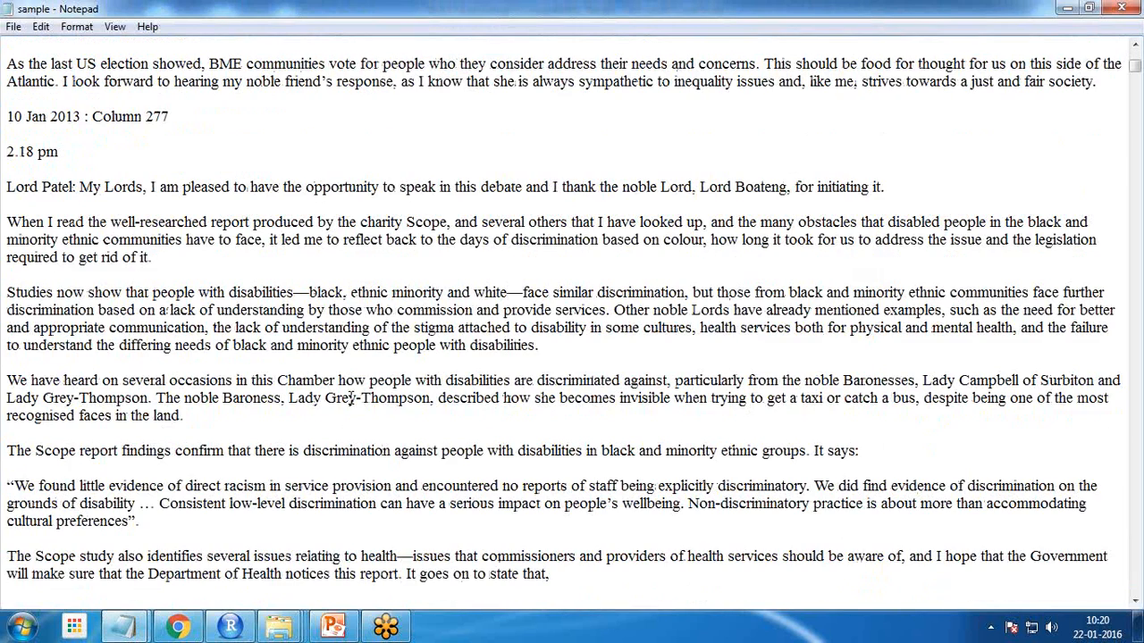
scroll("down", 3)
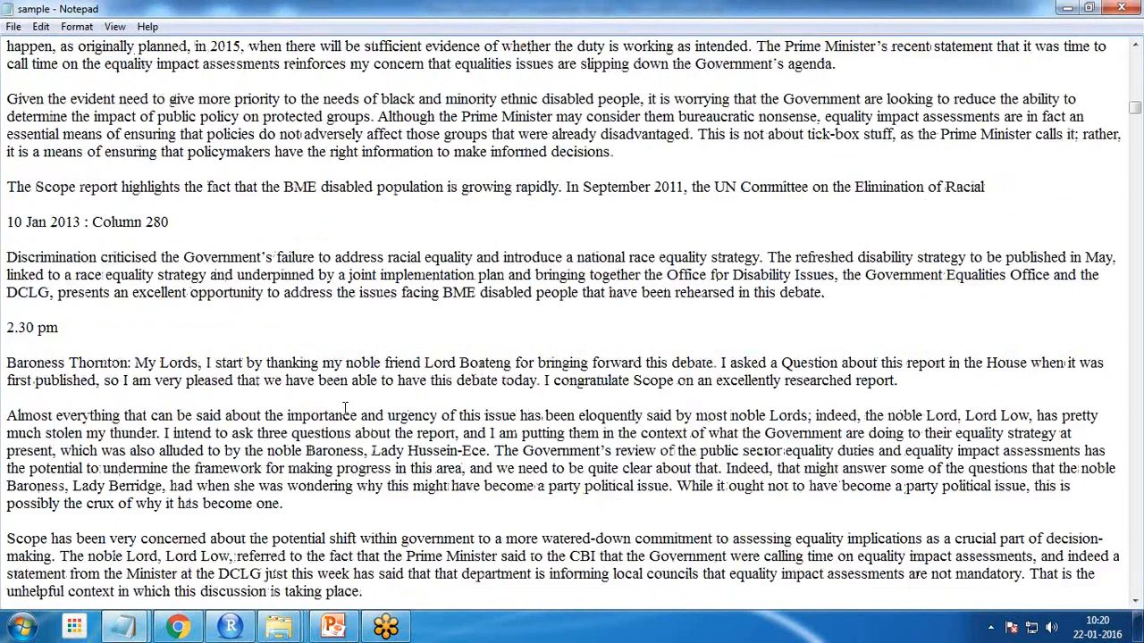
scroll("down", 3)
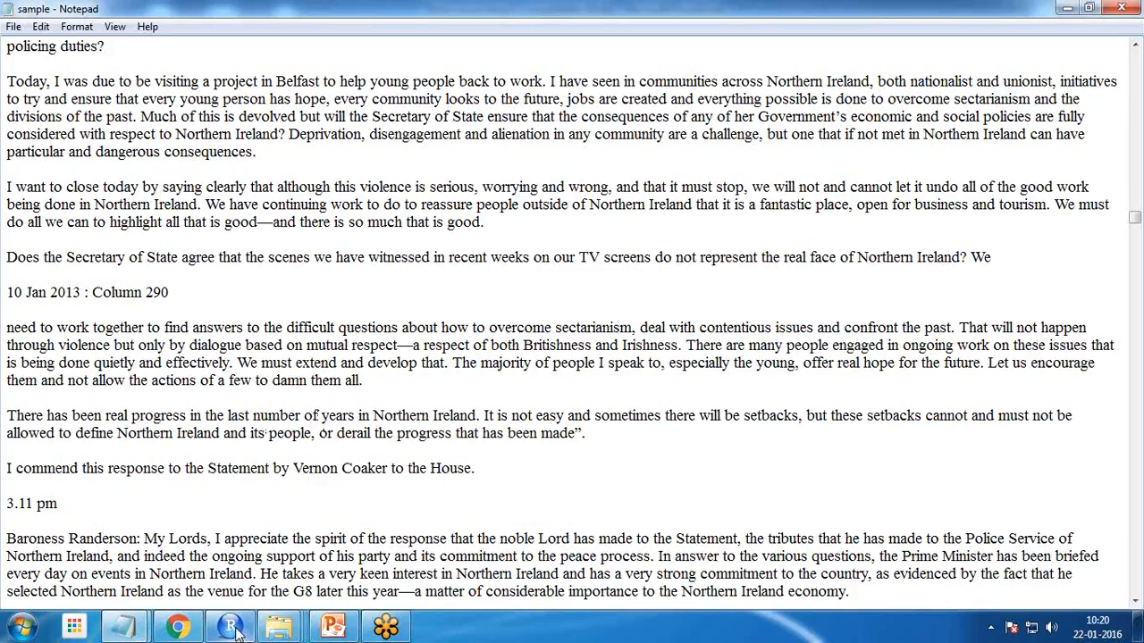
left_click(230, 626)
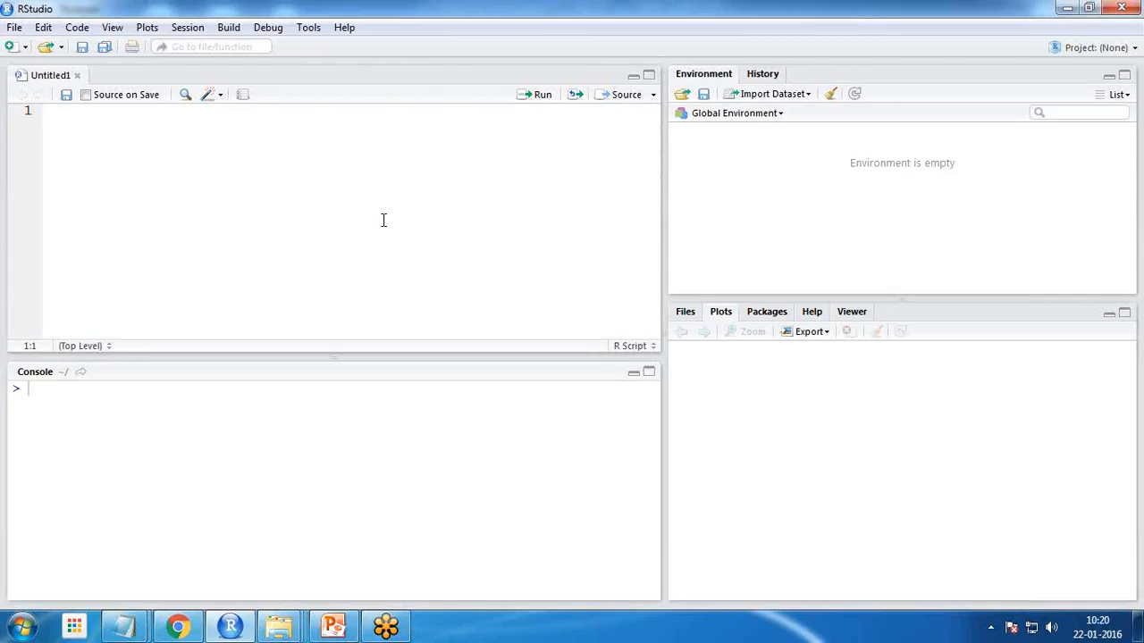
mouse_move(313, 186)
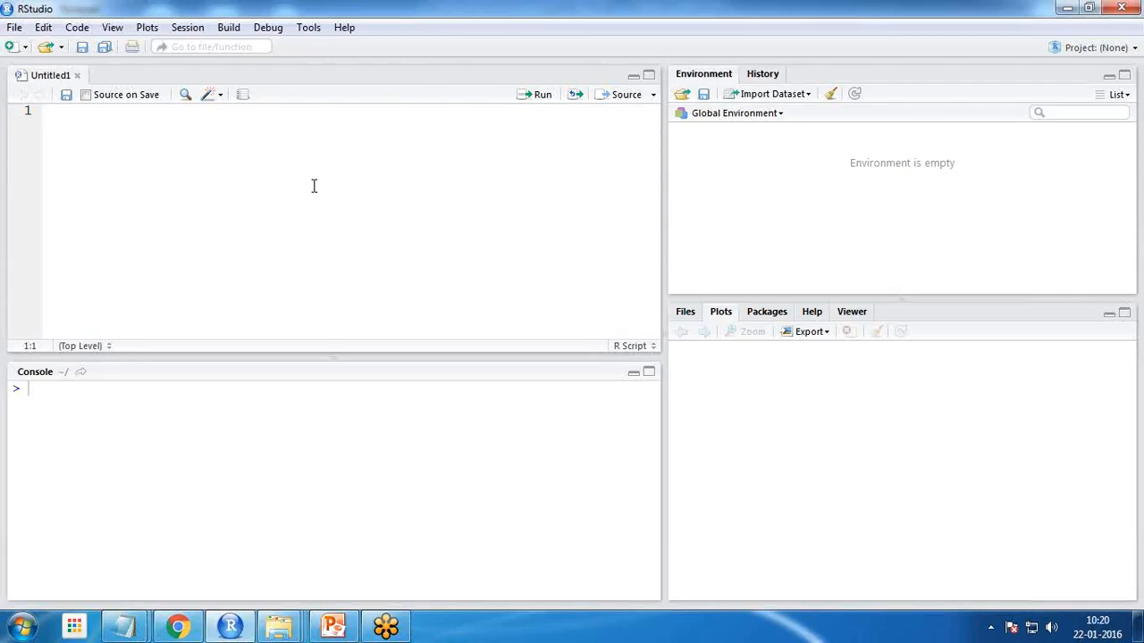
mouse_move(625, 170)
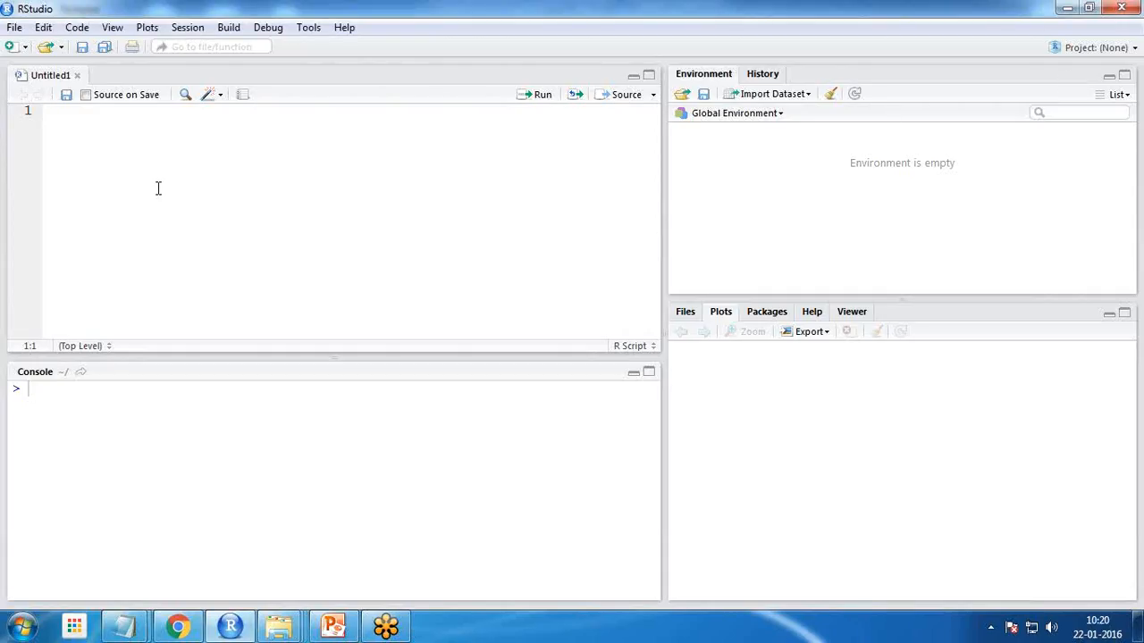
Write library(tm) in the Untitled1 script and run it.
type("library")
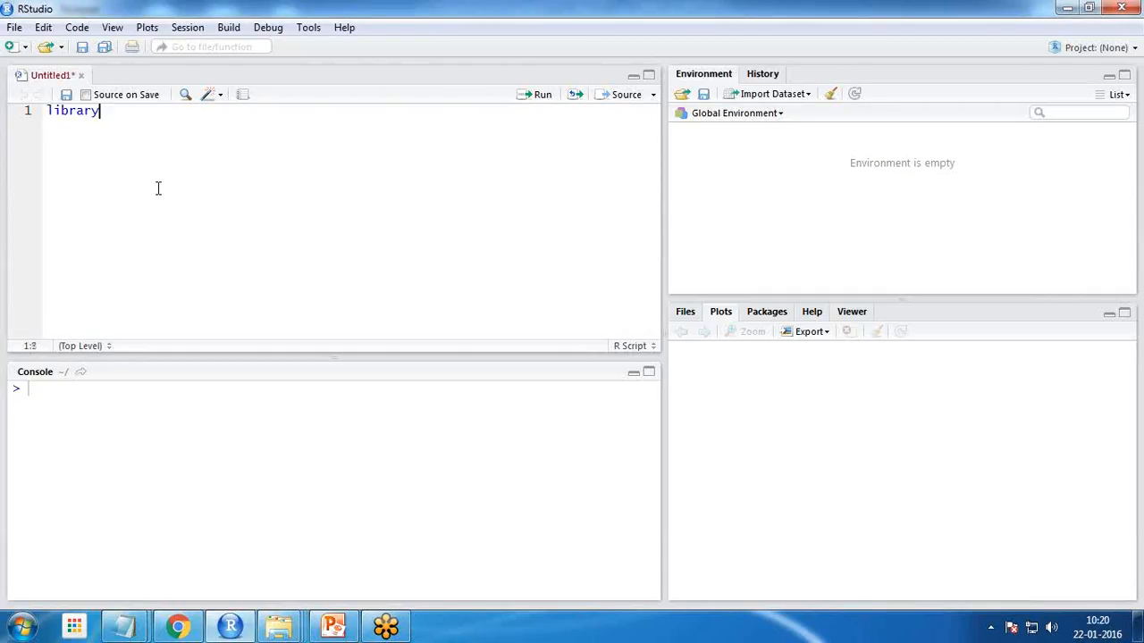
type("(t")
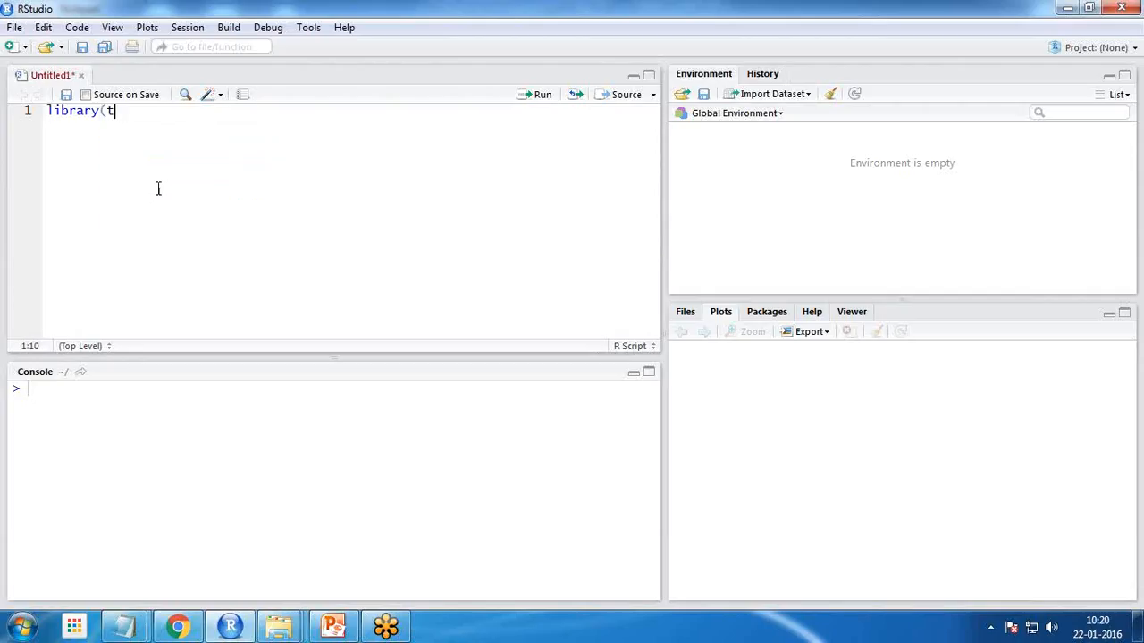
type("m")
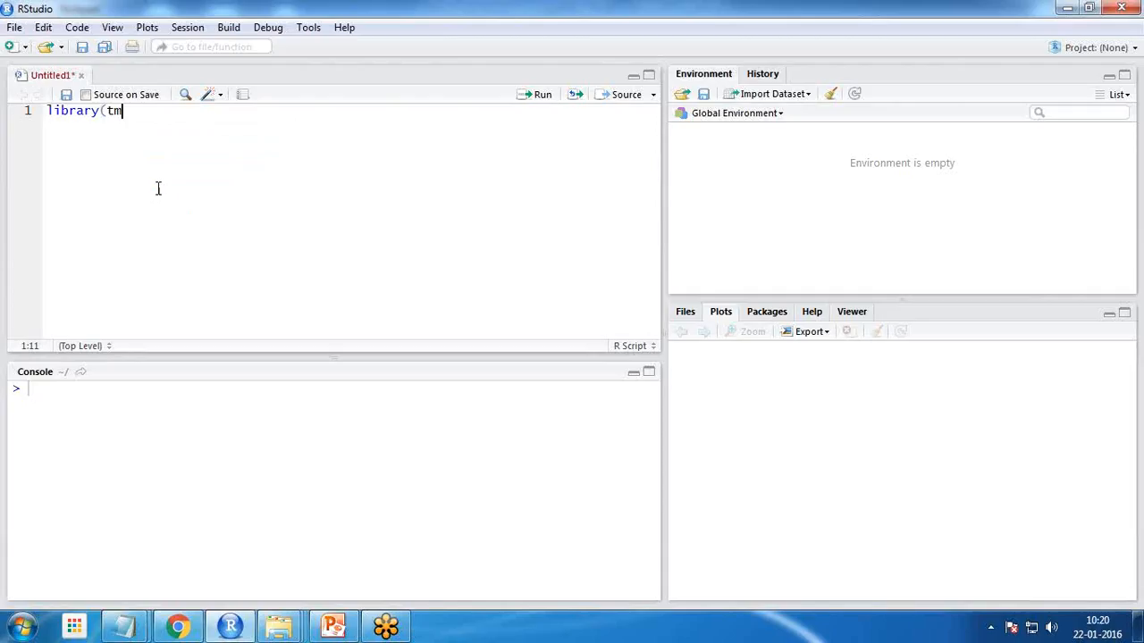
type("(")
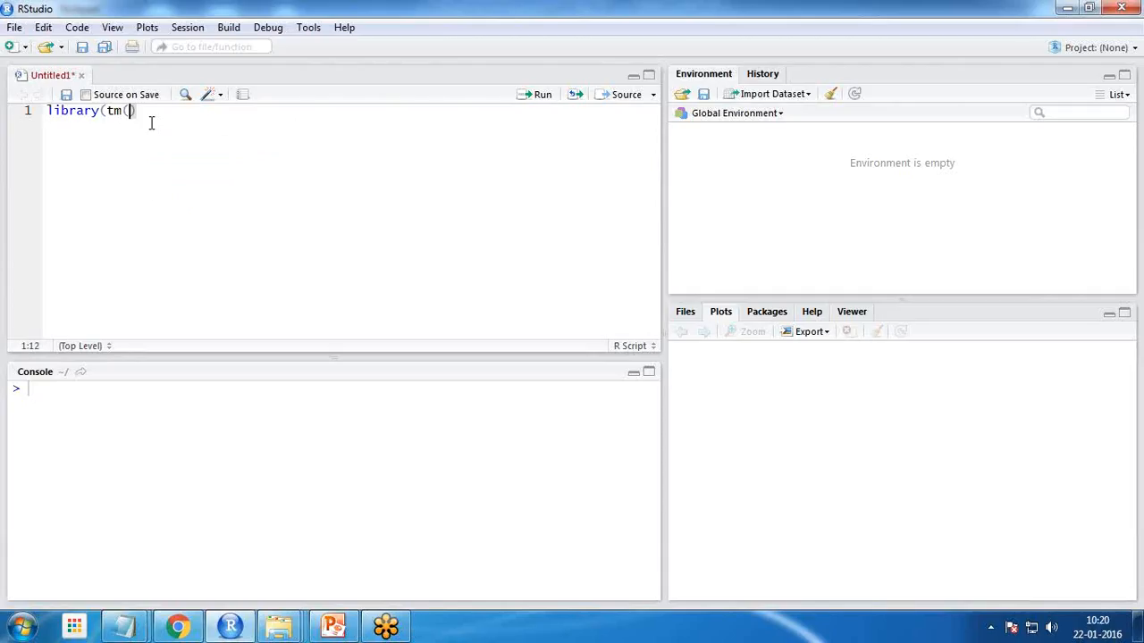
key("BackSpace")
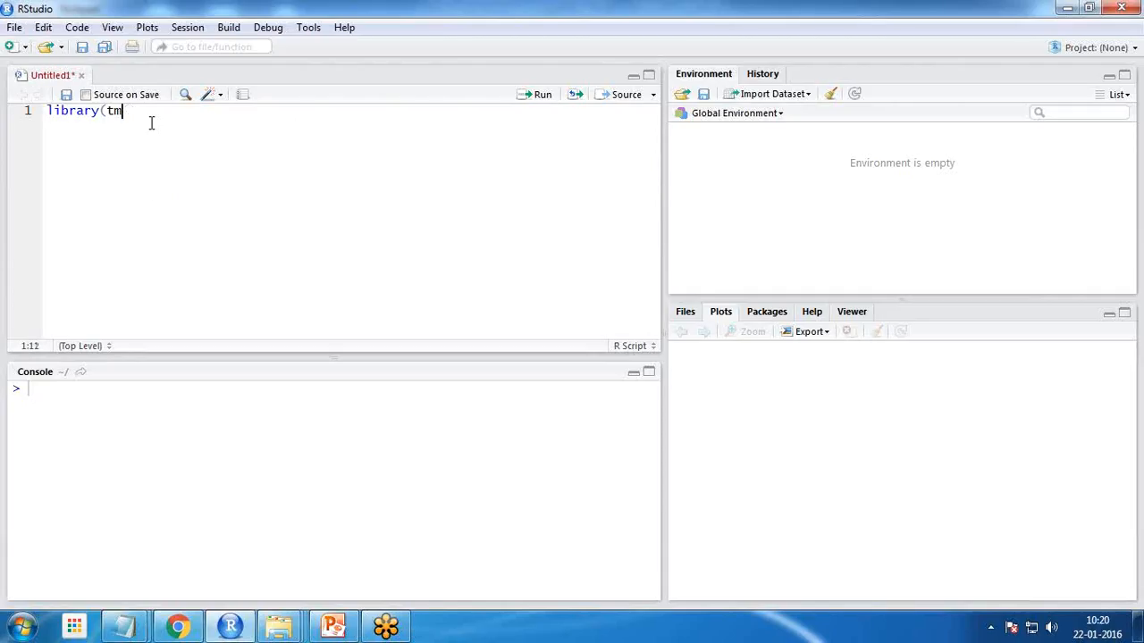
left_click(541, 94)
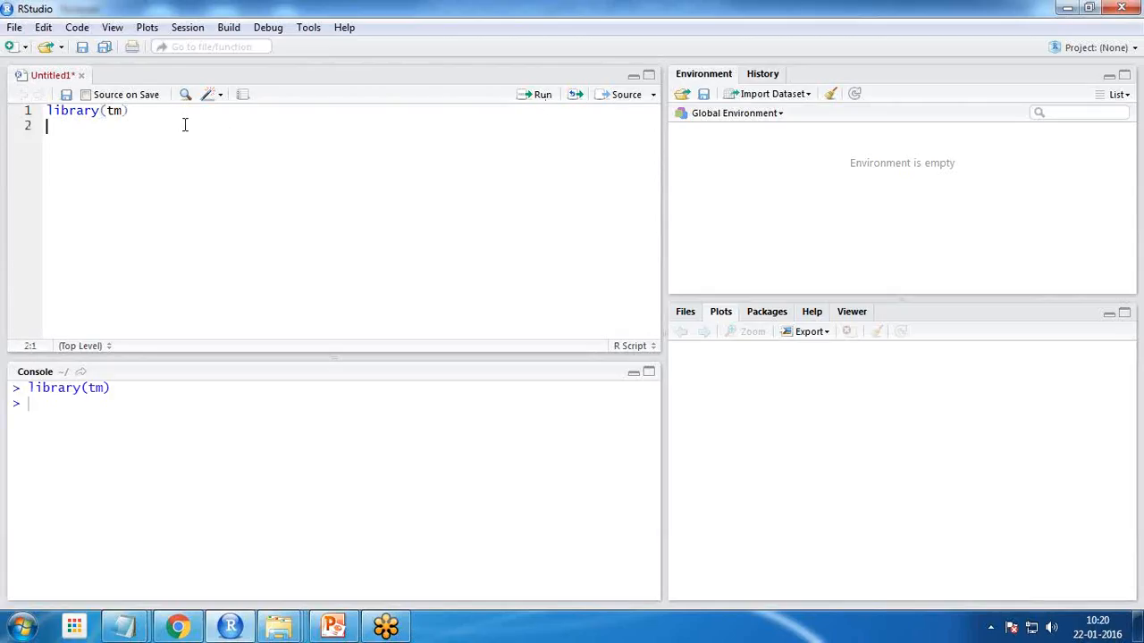
Add library(wordcloud) on the next line and run it.
type("l")
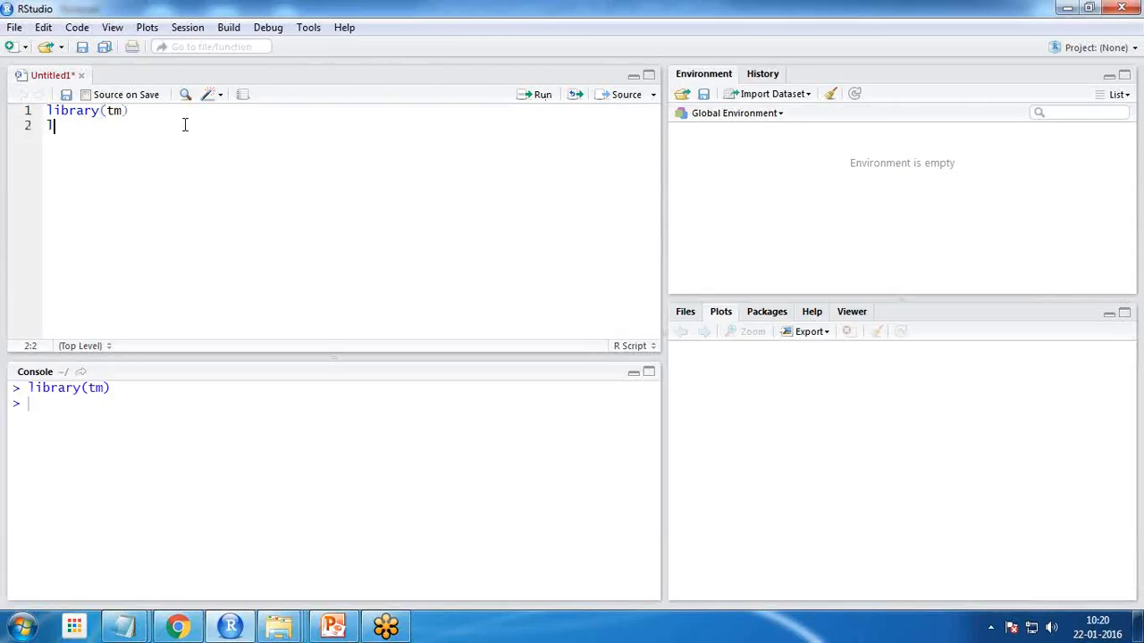
type("library(")
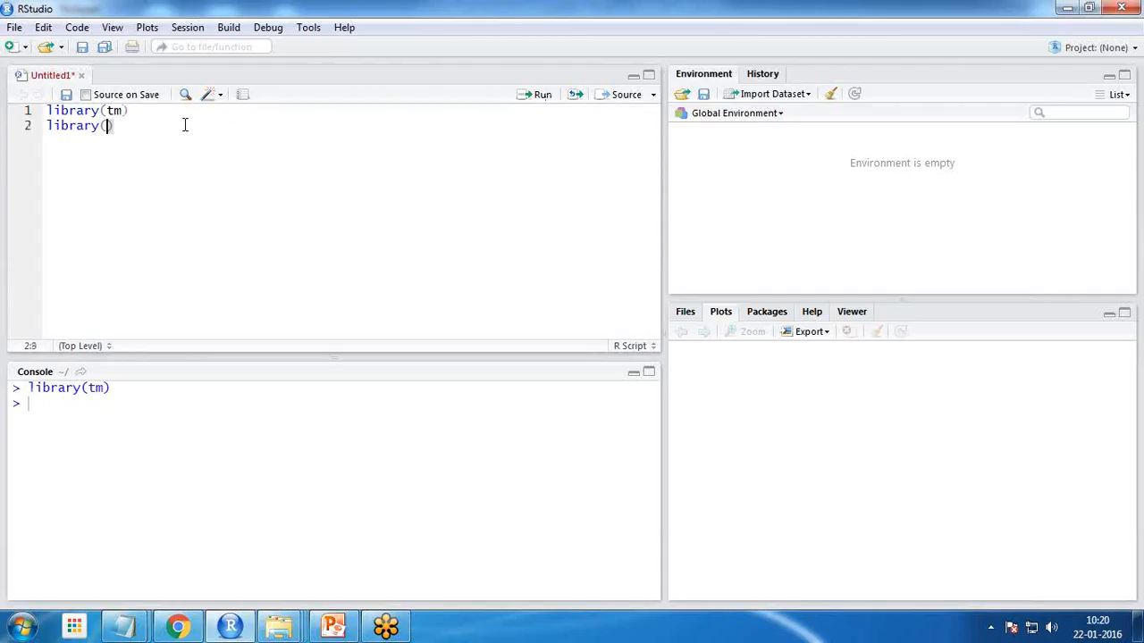
type("wordcloud)")
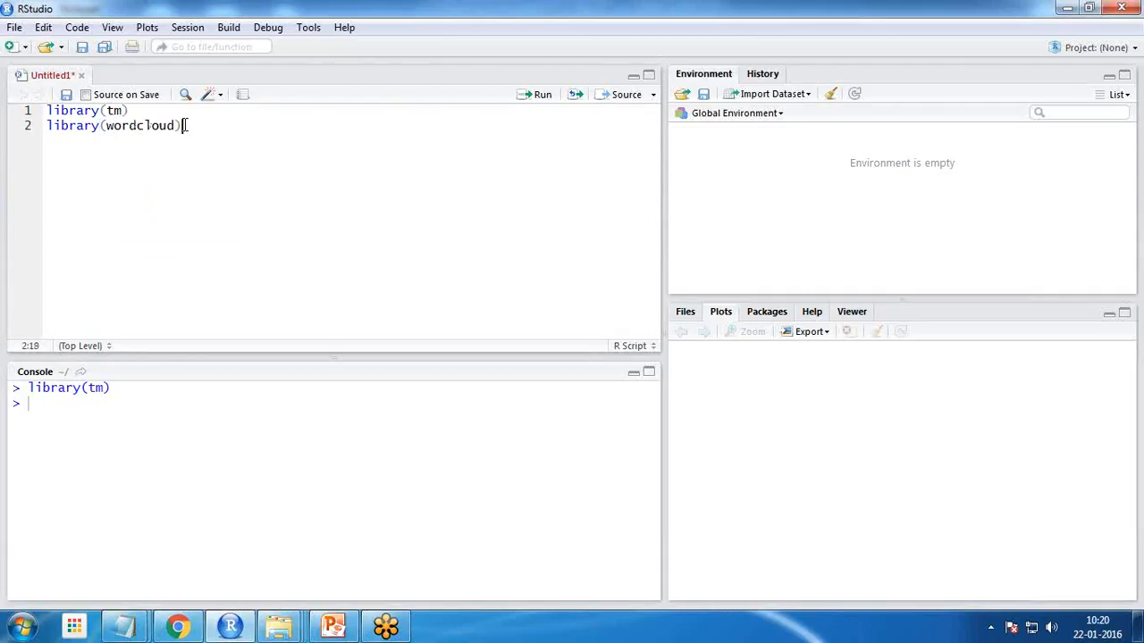
left_click(538, 95)
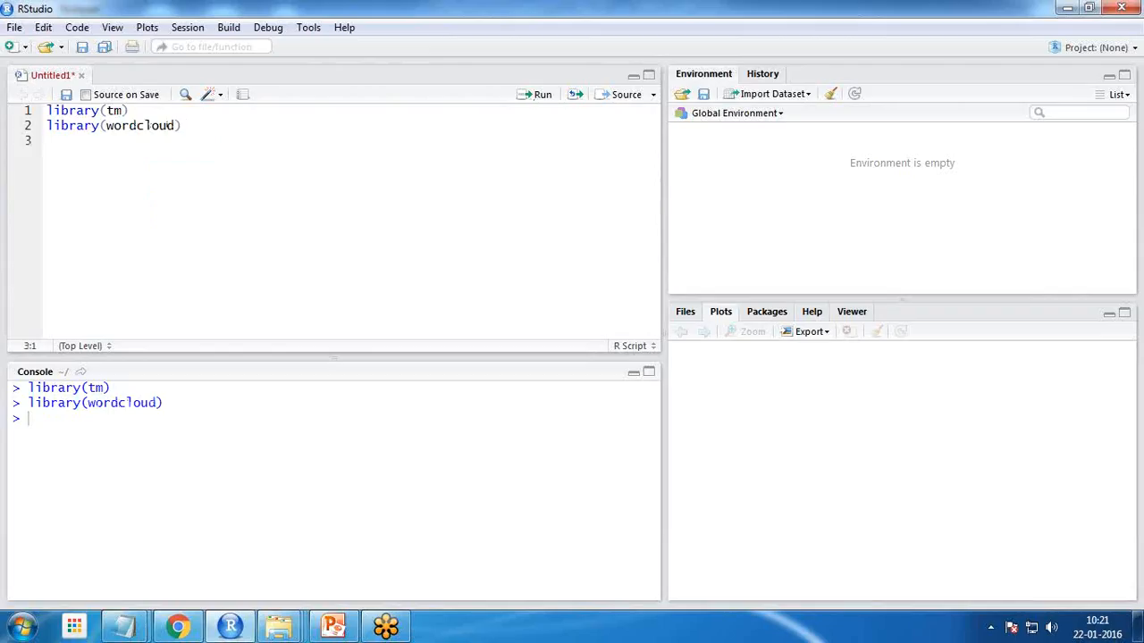
mouse_move(851, 499)
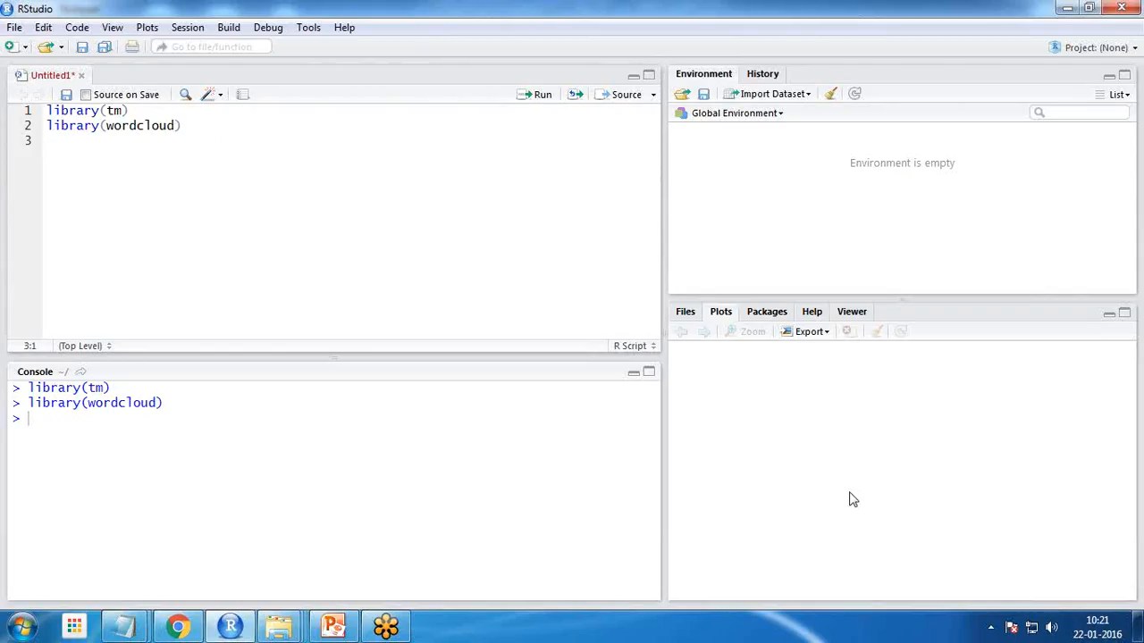
Write and run lords<-Corpud(DirSource("D:\\temp/")), which fails on the misspelled Corpud.
type("lords<-")
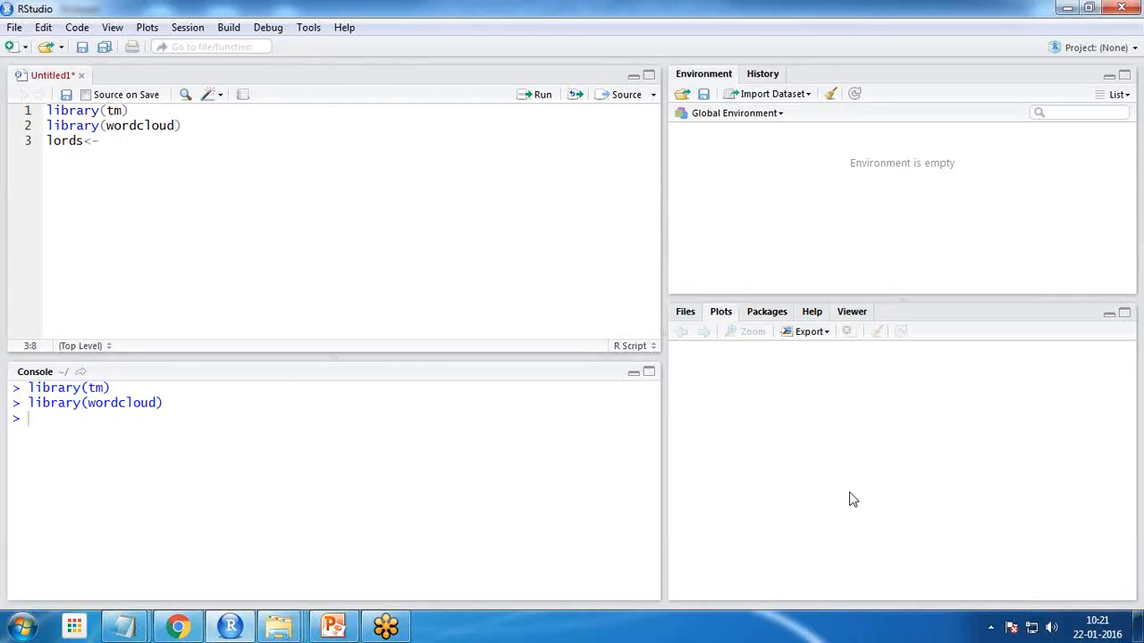
type("Cor")
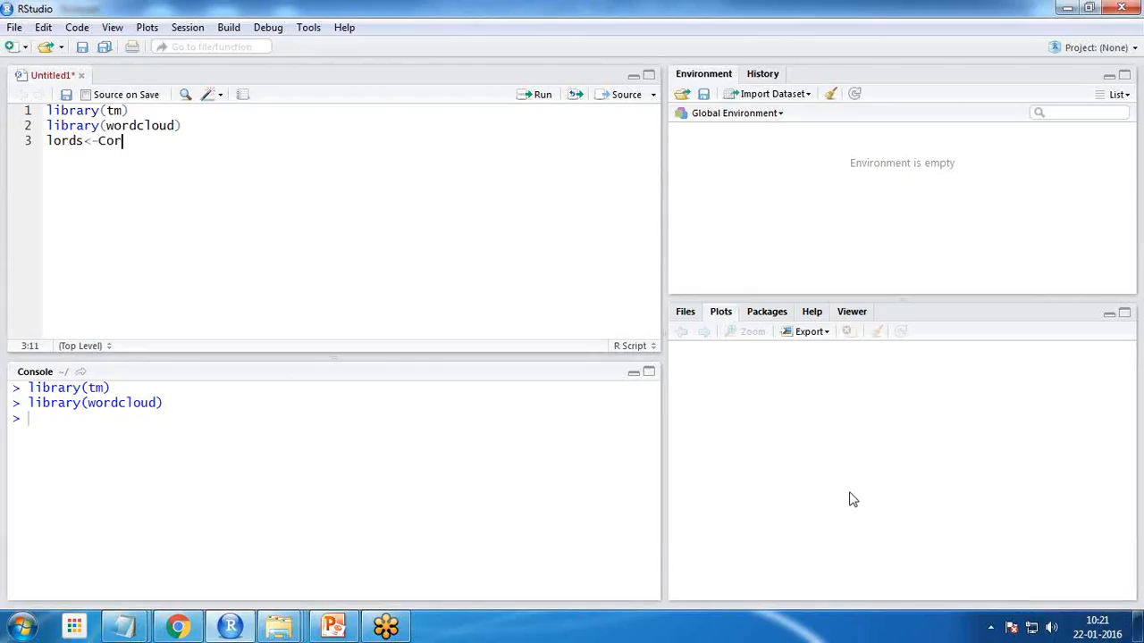
type("pud")
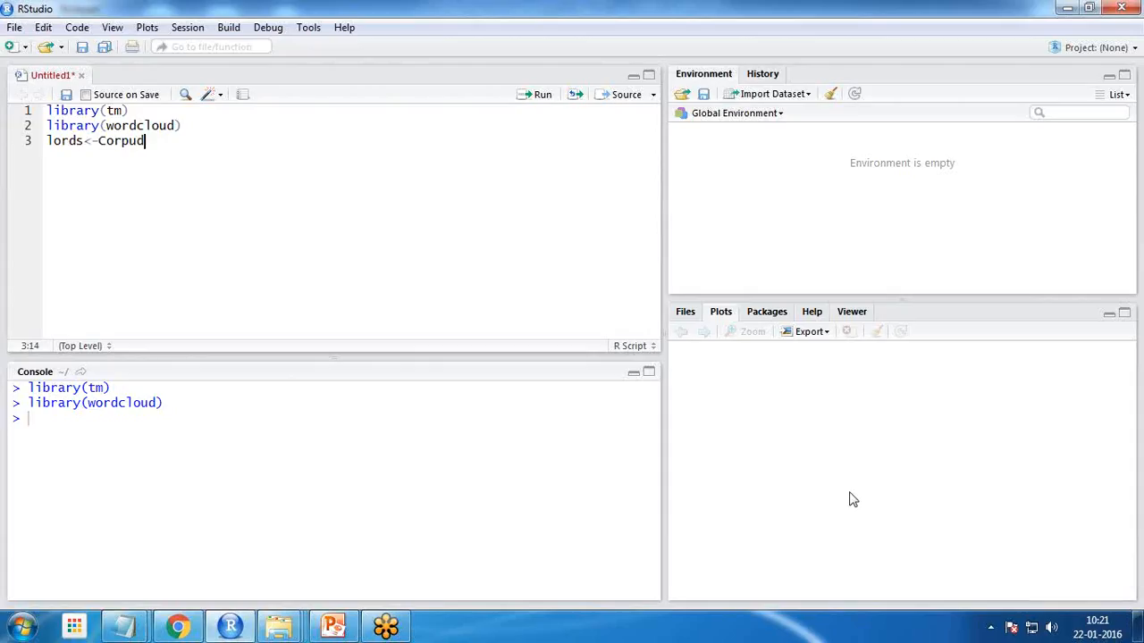
type("(Dir")
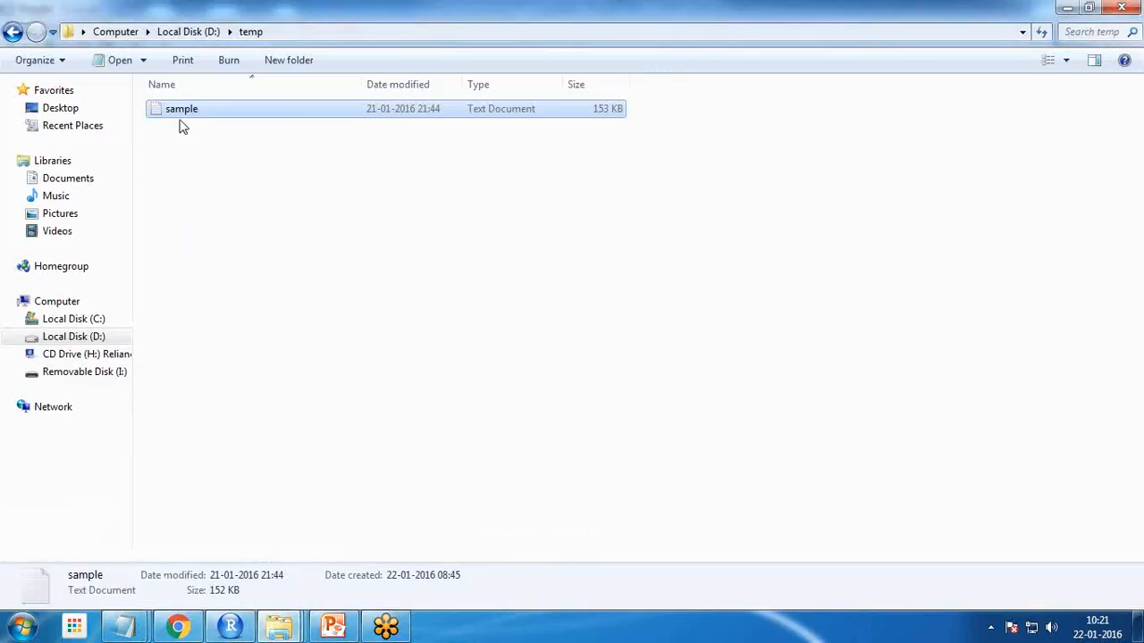
mouse_move(182, 121)
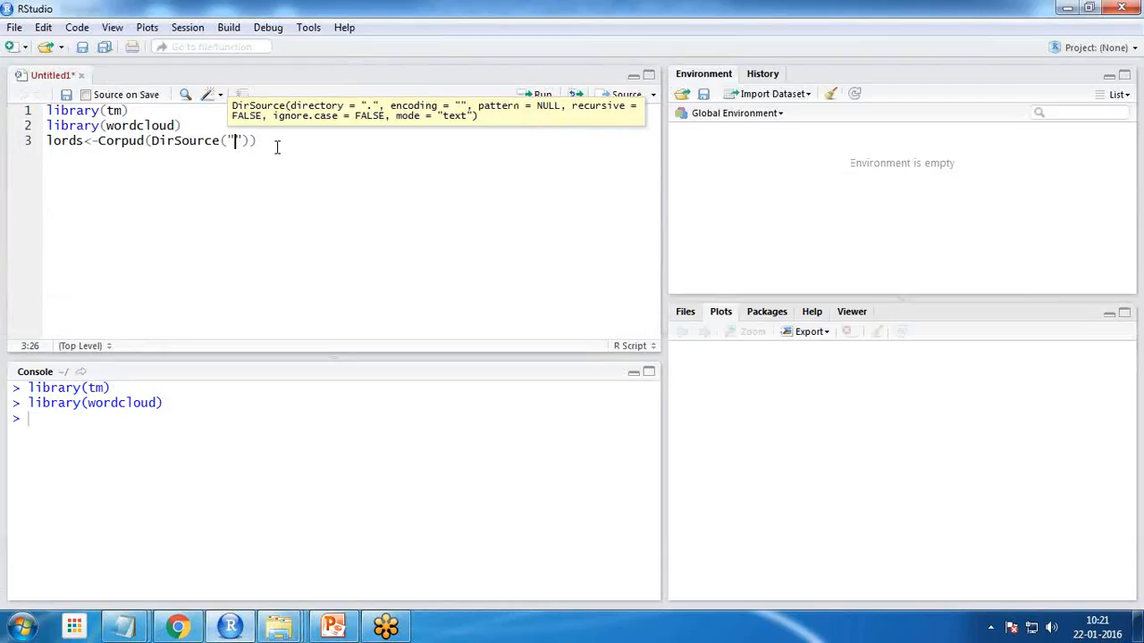
type("D:\\\\t")
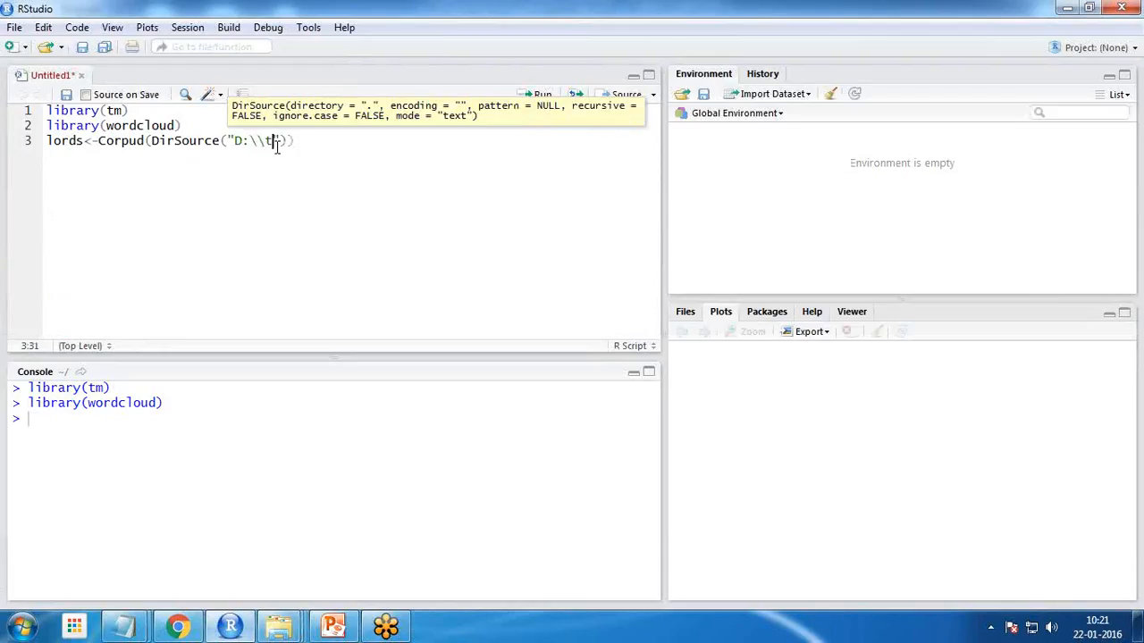
type("emp/")
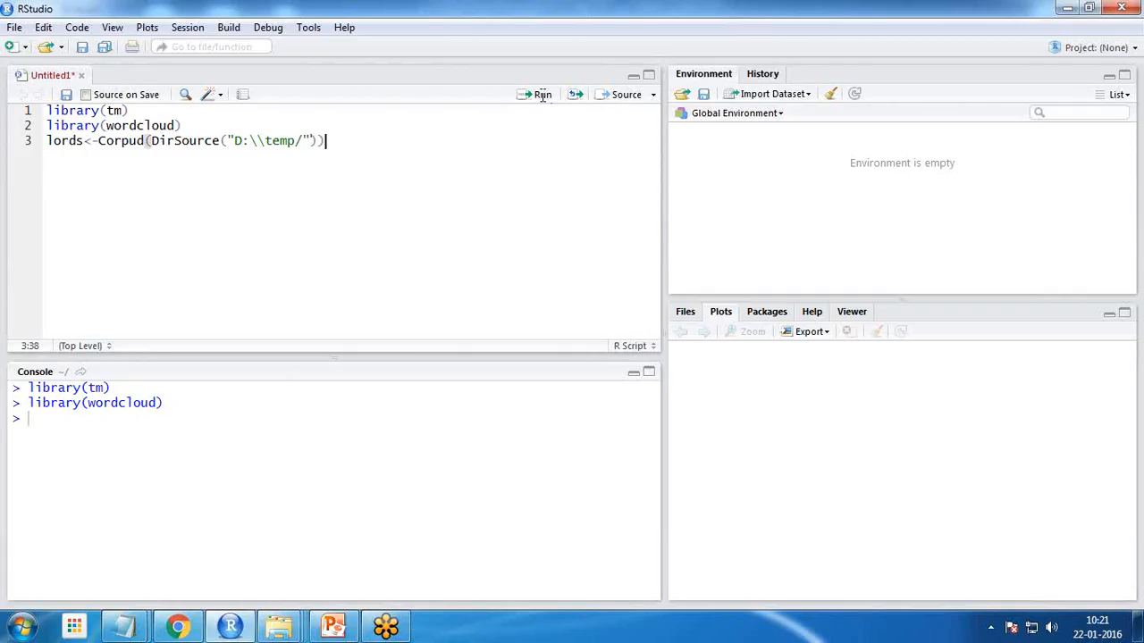
left_click(541, 94)
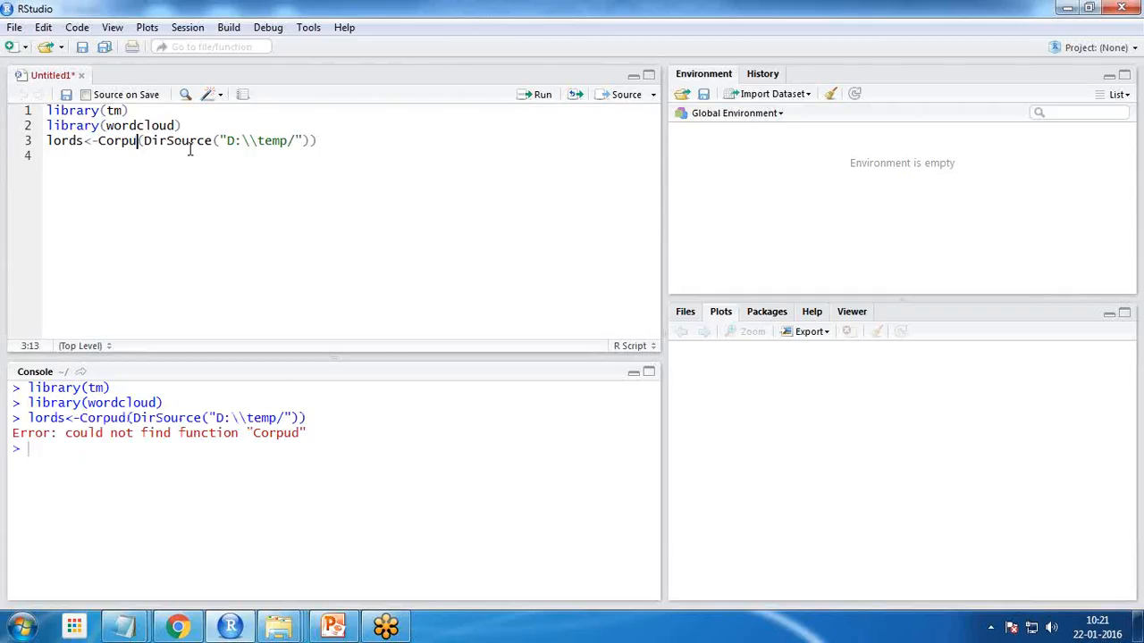
Fix the Corpud typo, run inspect(lords), and highlight the 154397-character count.
left_click(539, 94)
type("inspect(")
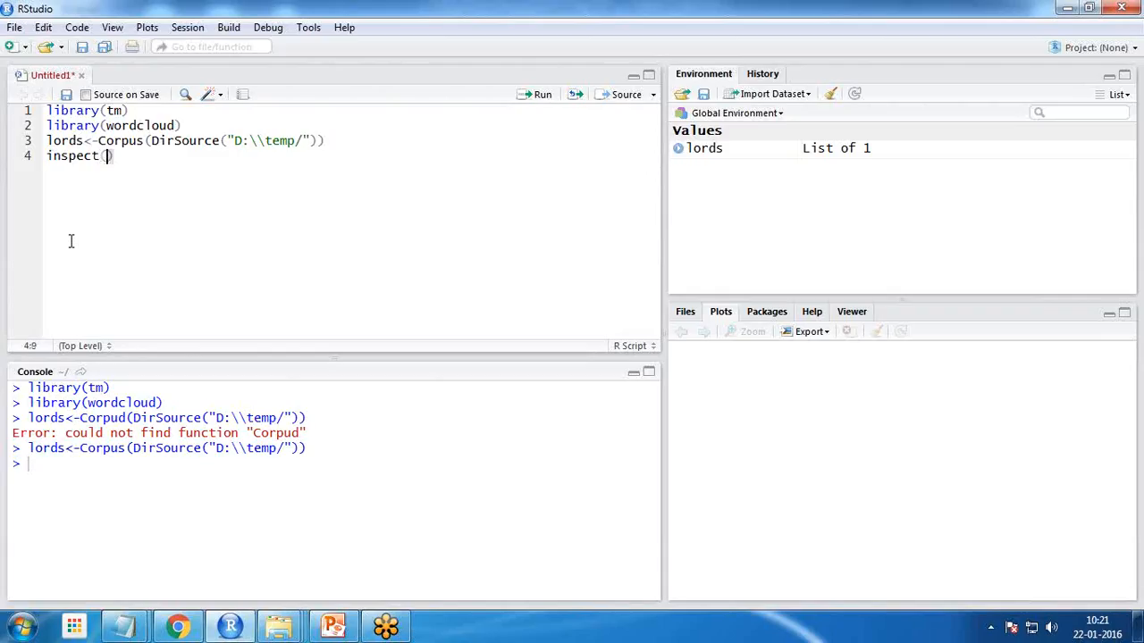
type("lords")
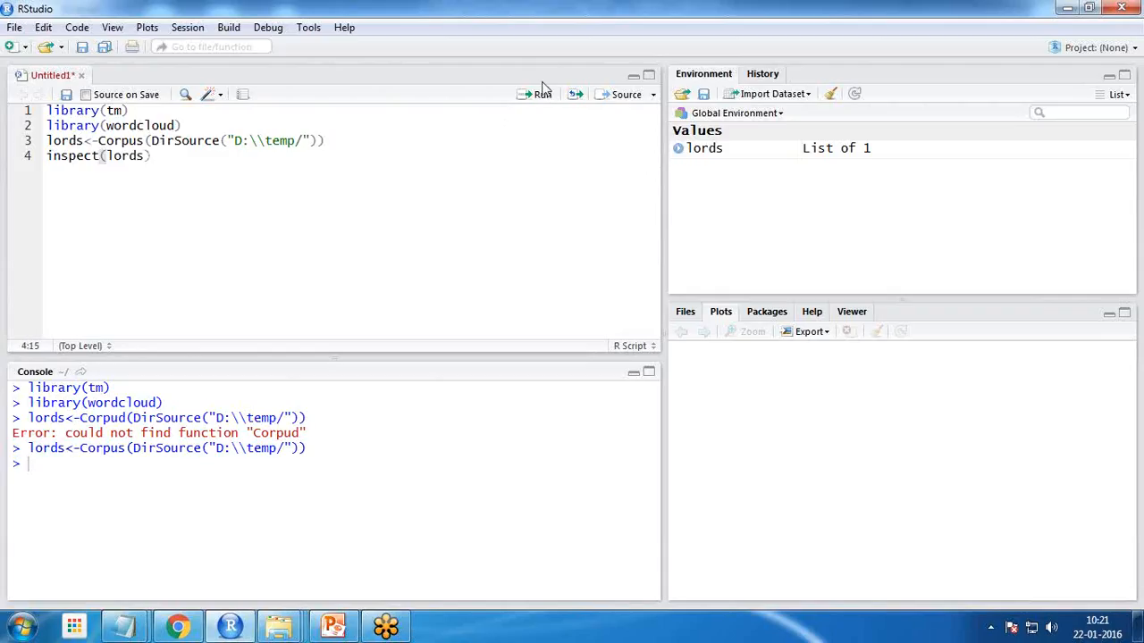
left_click(542, 94)
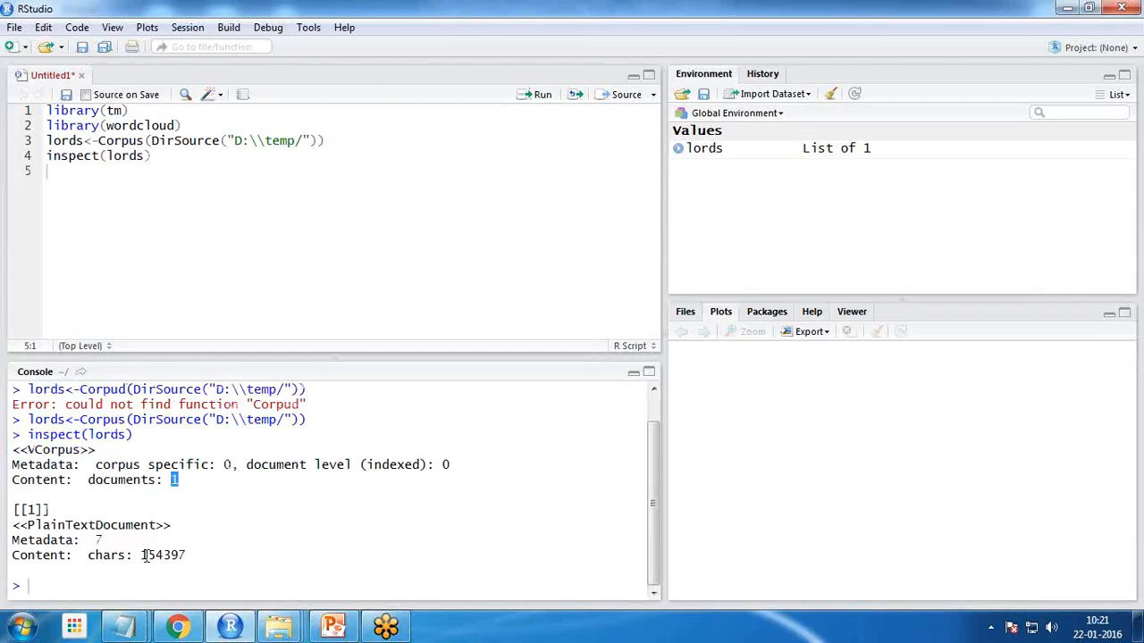
double_click(163, 555)
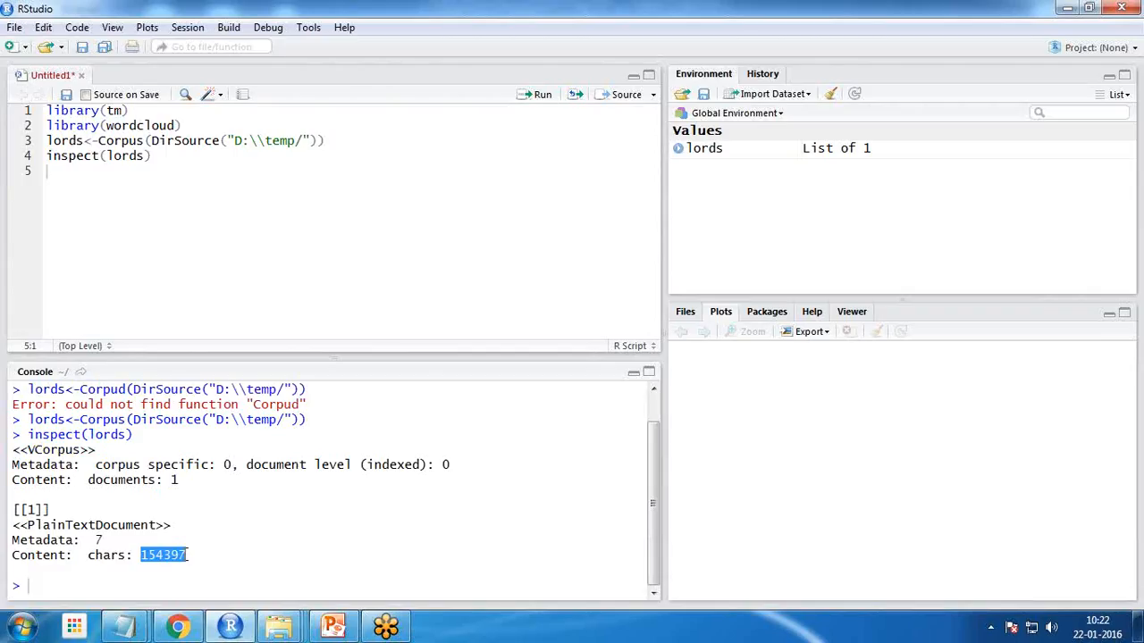
mouse_move(145, 482)
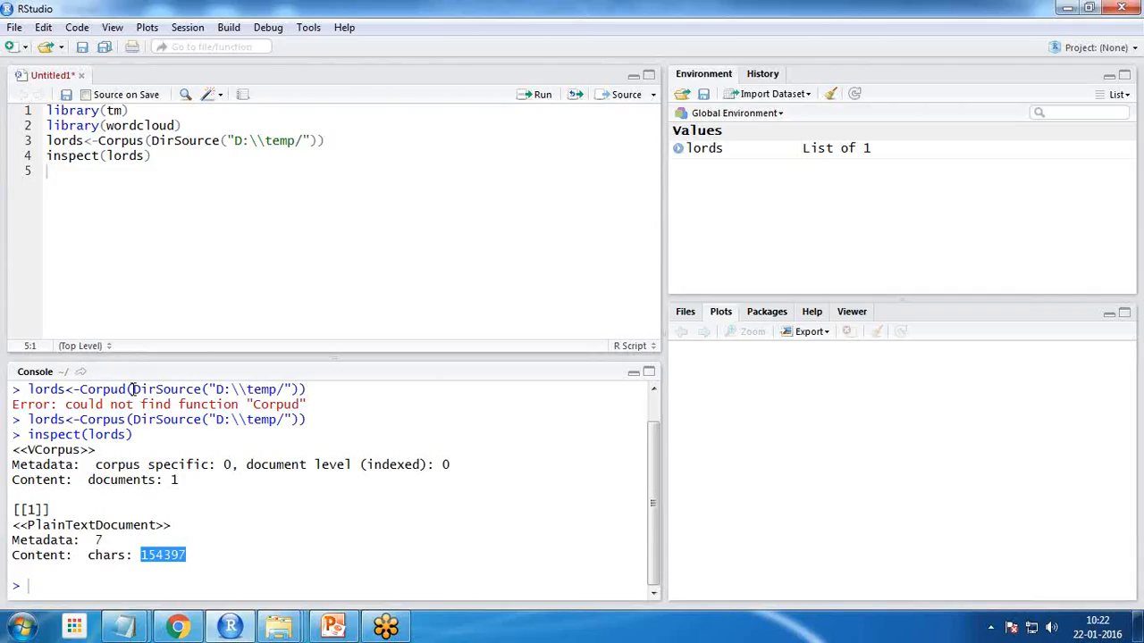
type("lords")
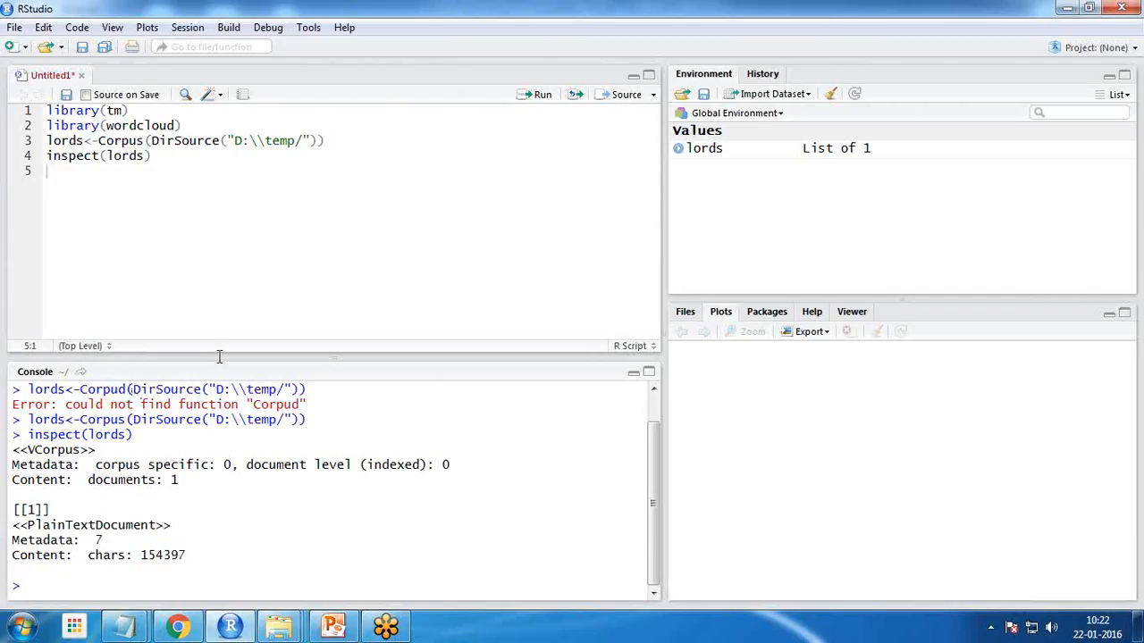
mouse_move(1098, 466)
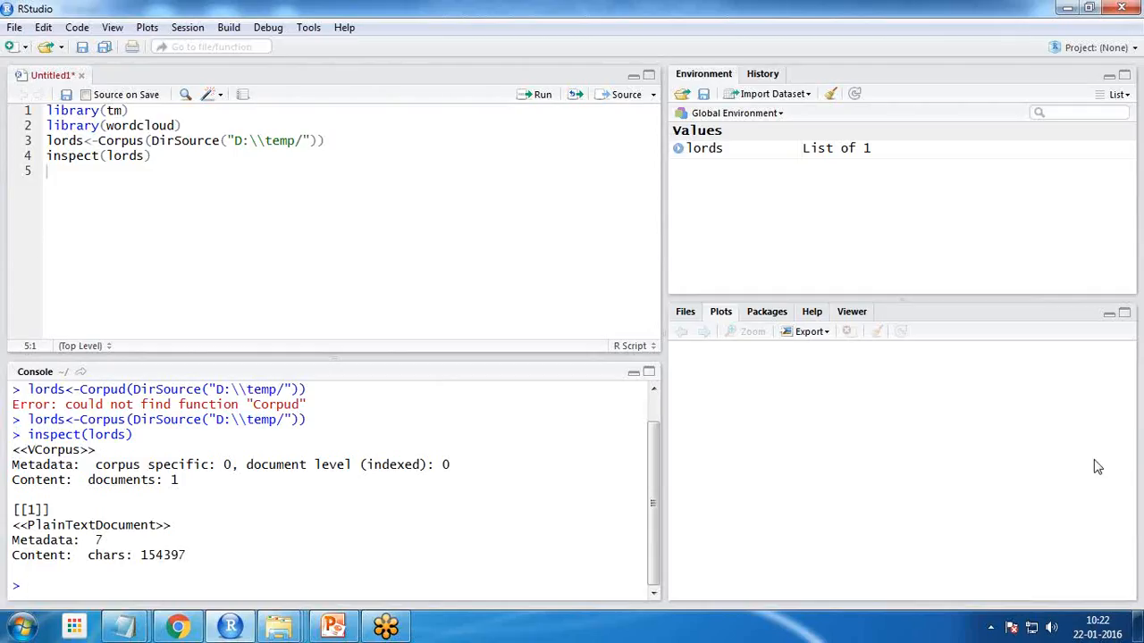
Add tm_map lines applying stripWhitespace and tolower to lords.
type("lord")
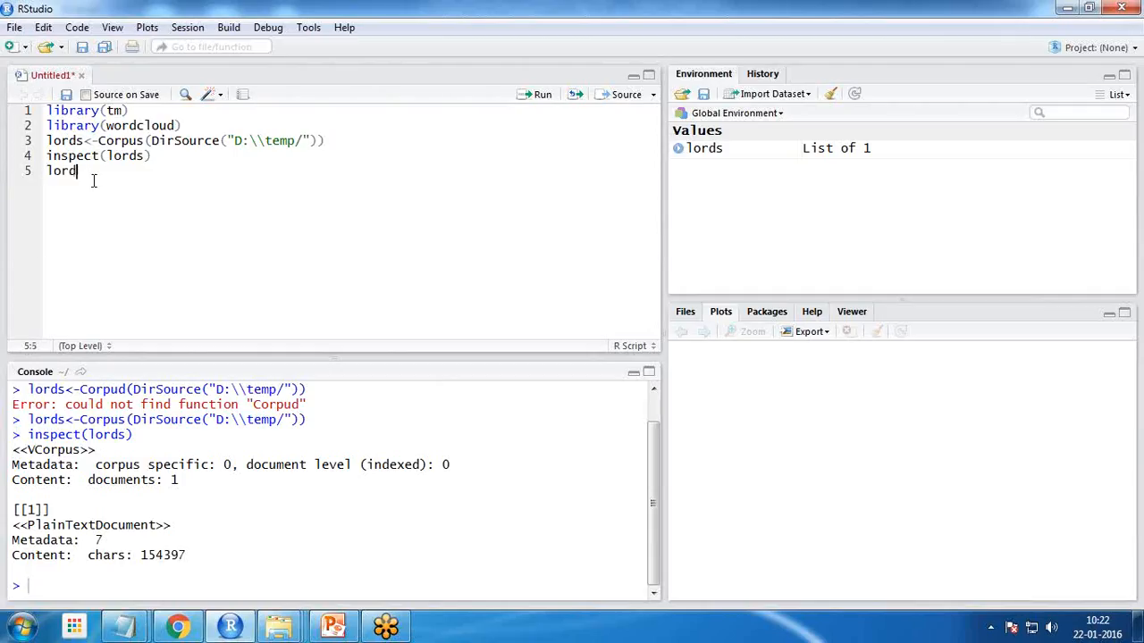
type("s<-")
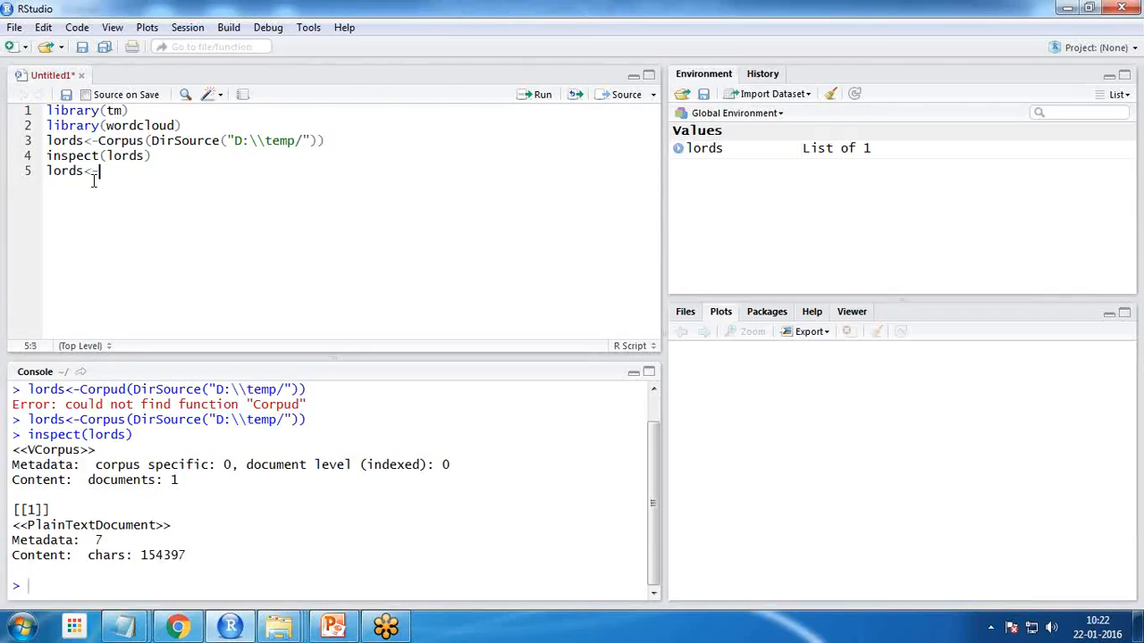
type("tm_map")
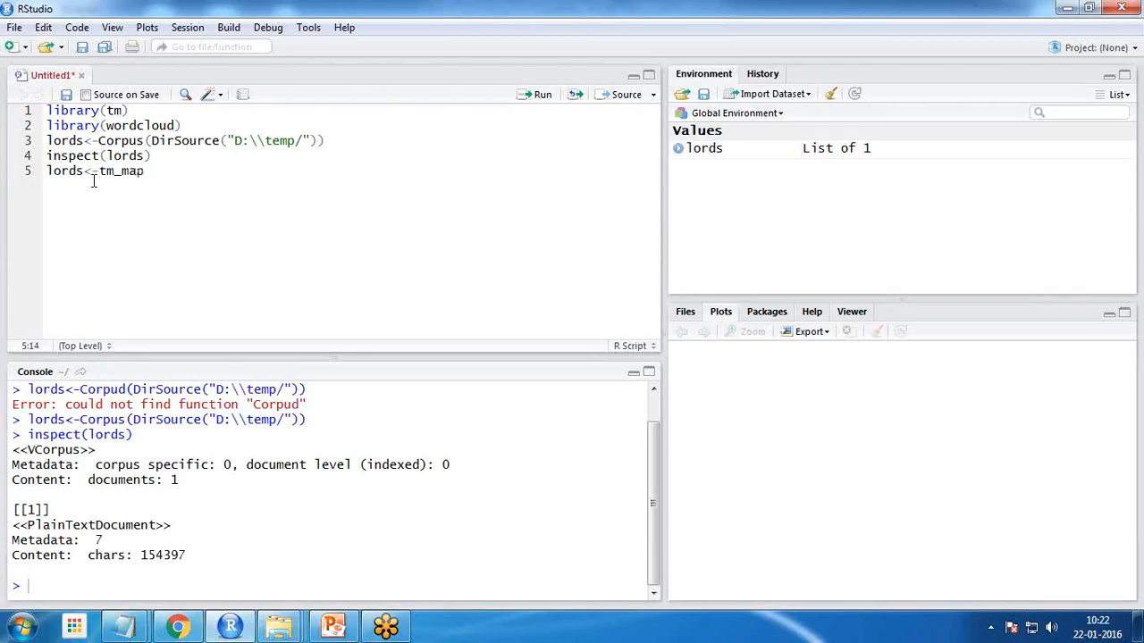
type("(lords")
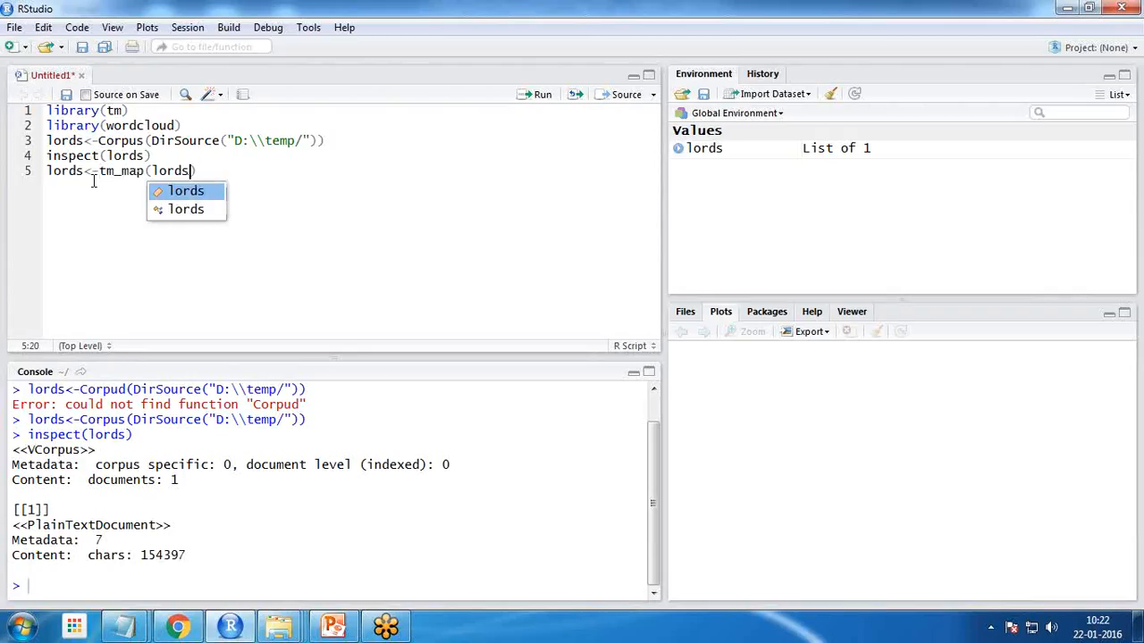
type(",")
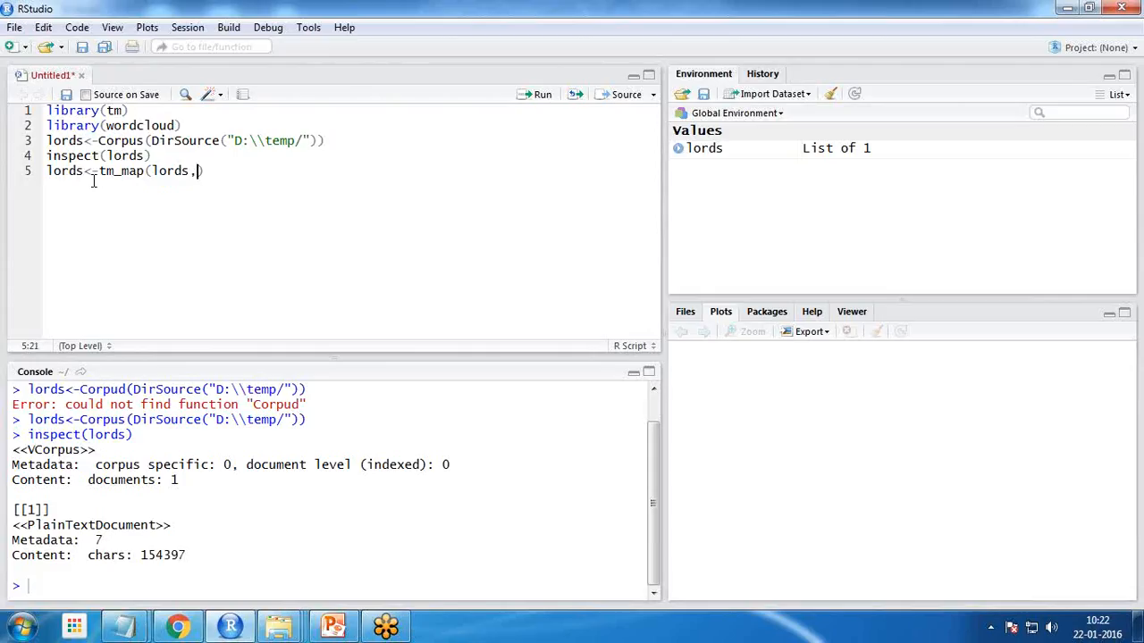
type("strip()")
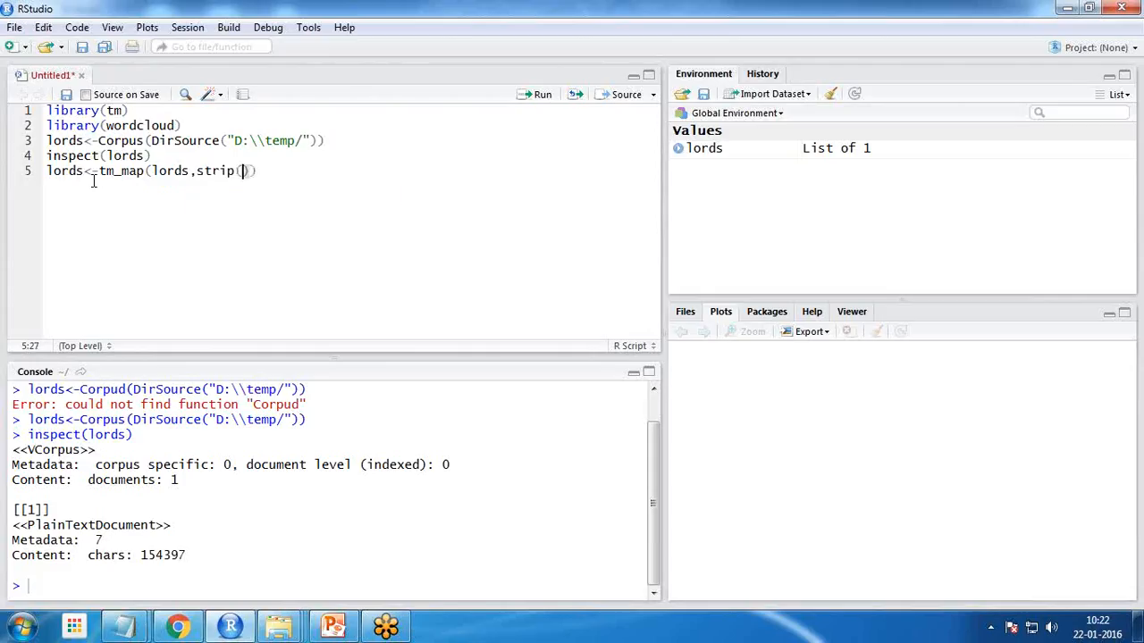
key("BackSpace")
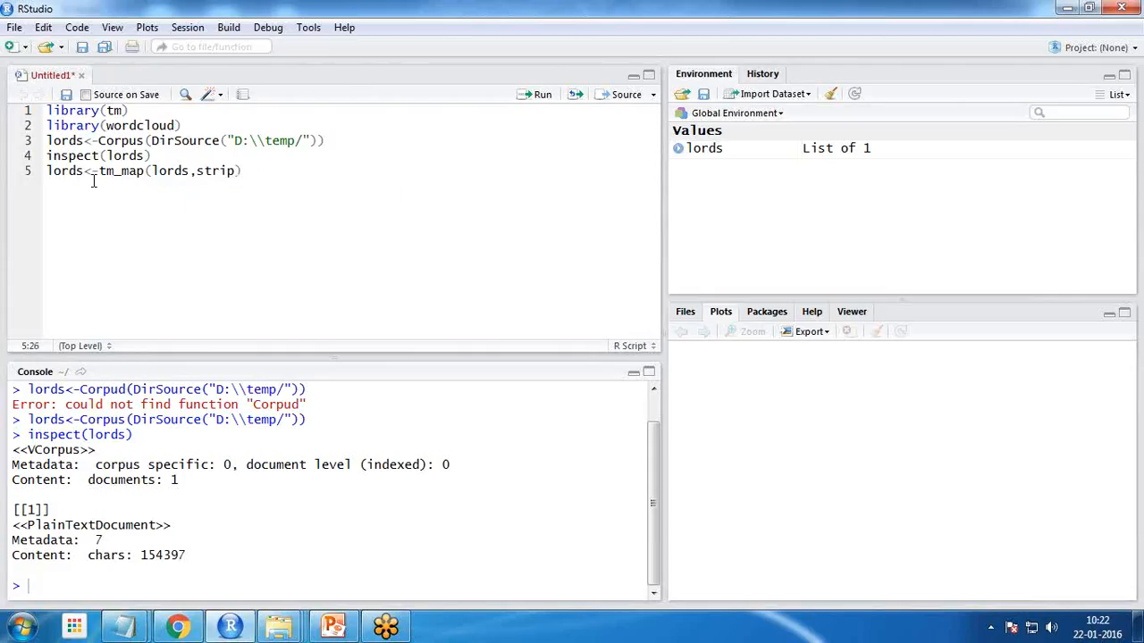
type("Whitespace")
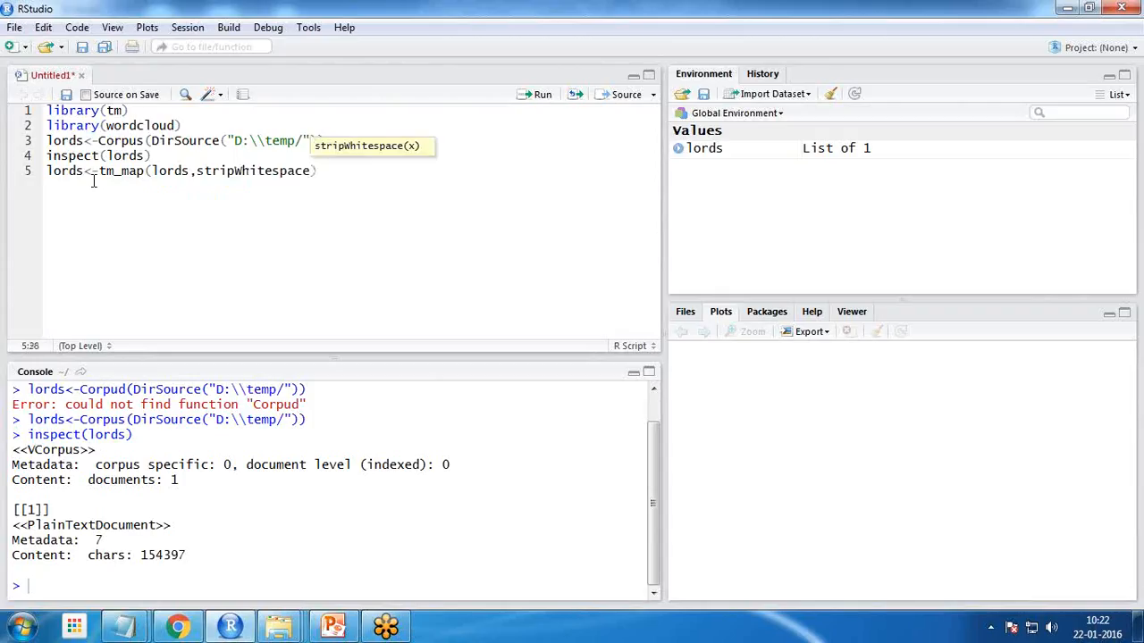
type("lords<-tm_map(lords,t")
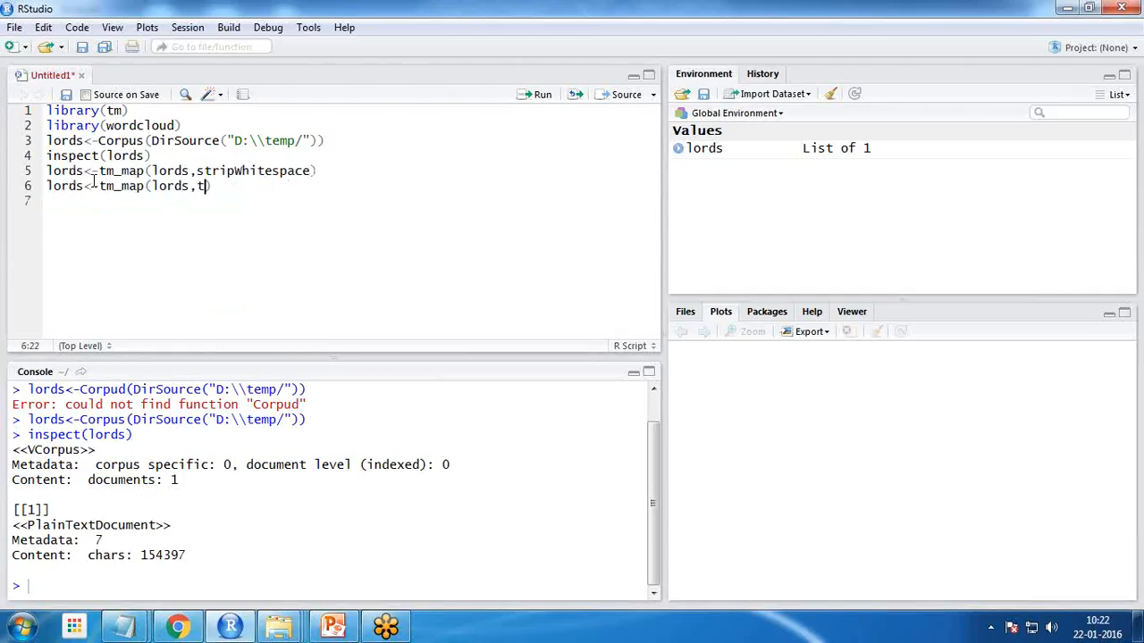
type("olower)")
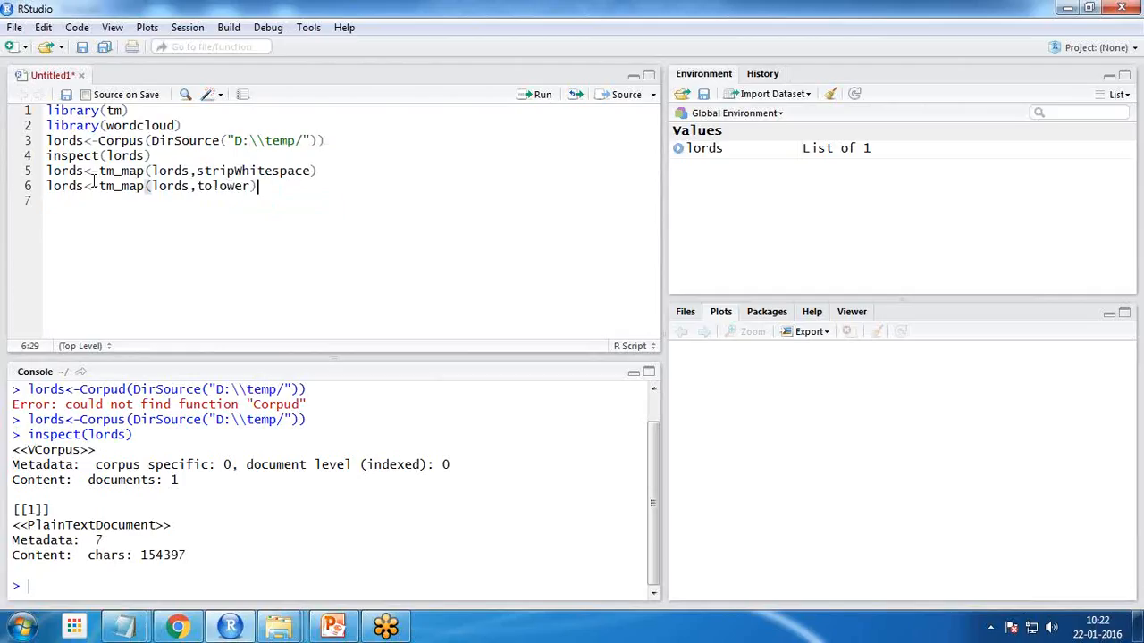
Add a tm_map line removing English stopwords from lords.
type("lords<-tm_map(lords,stripWhitespace)")
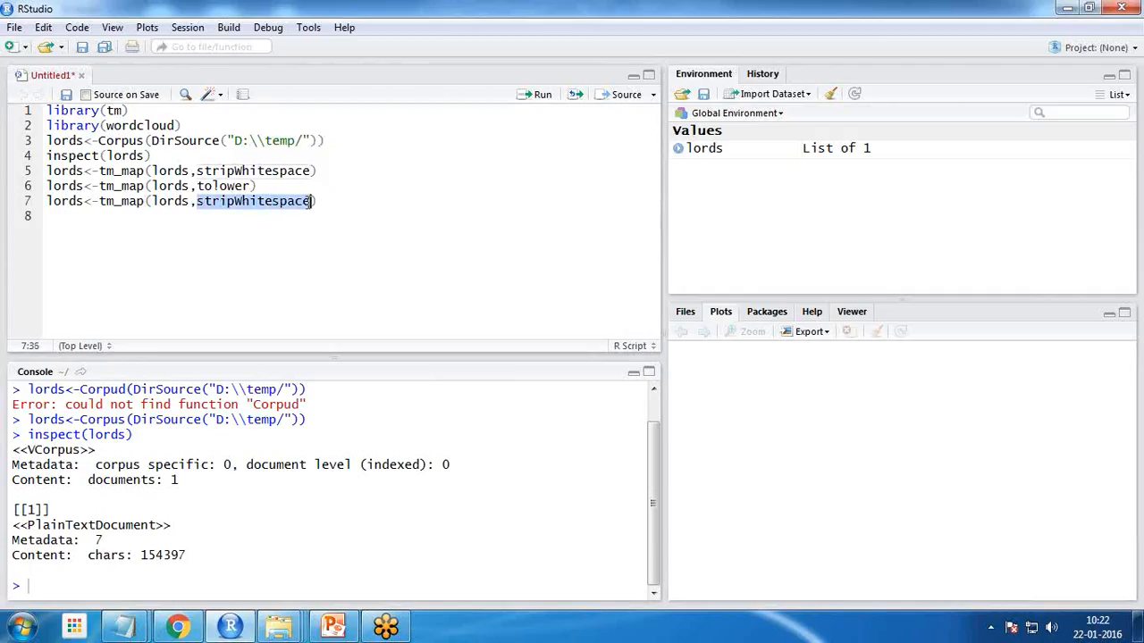
key("Delete")
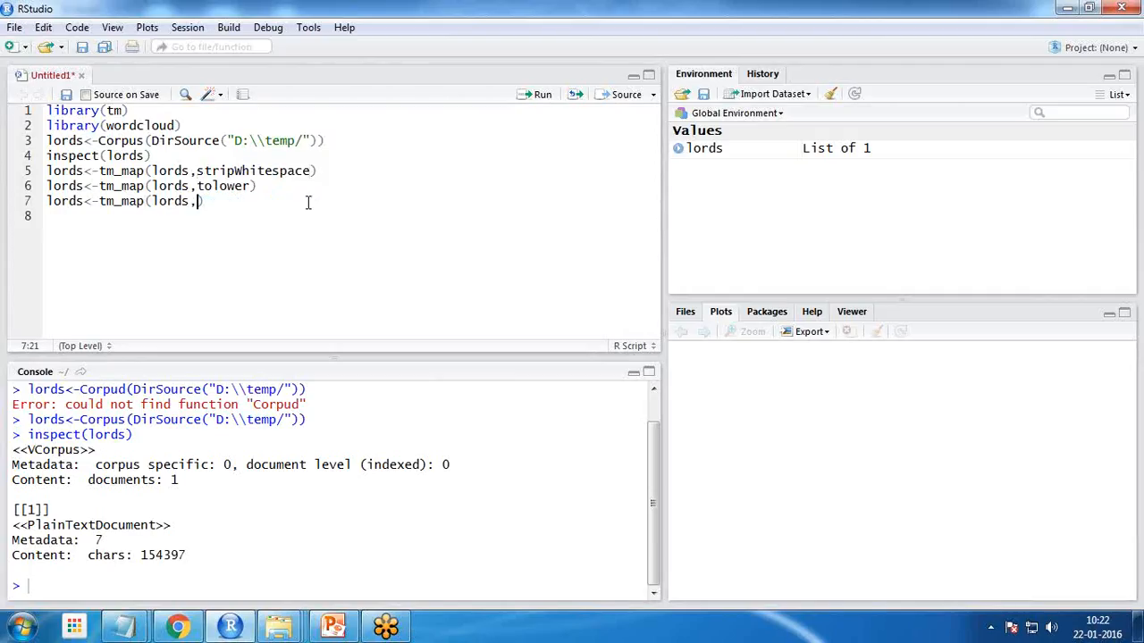
type("remo")
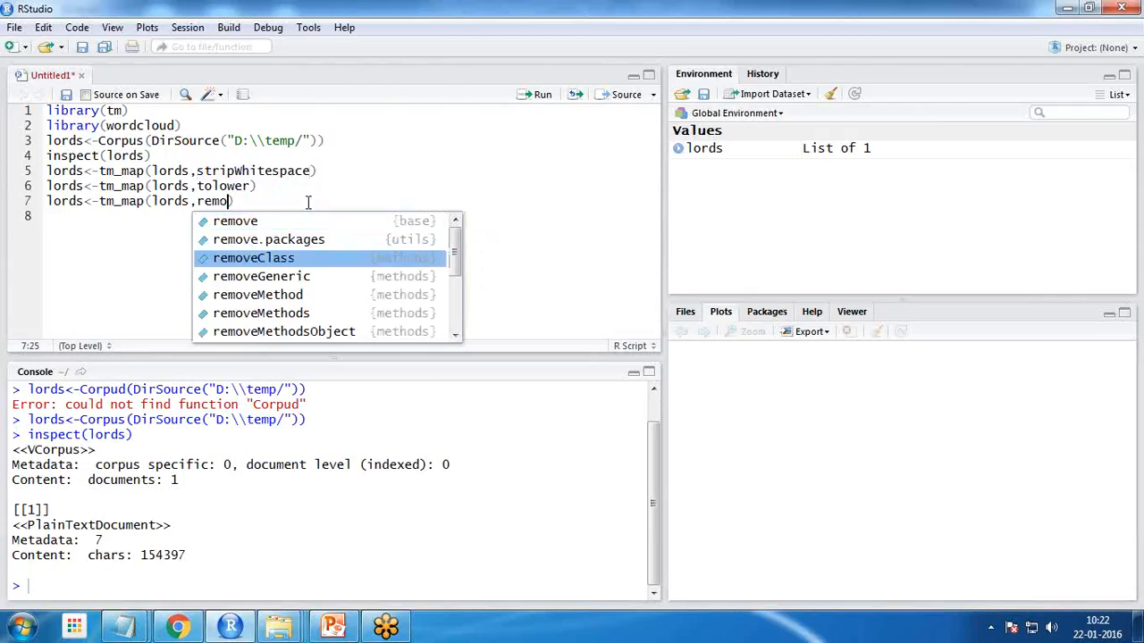
scroll("down", 3)
type("veWords")
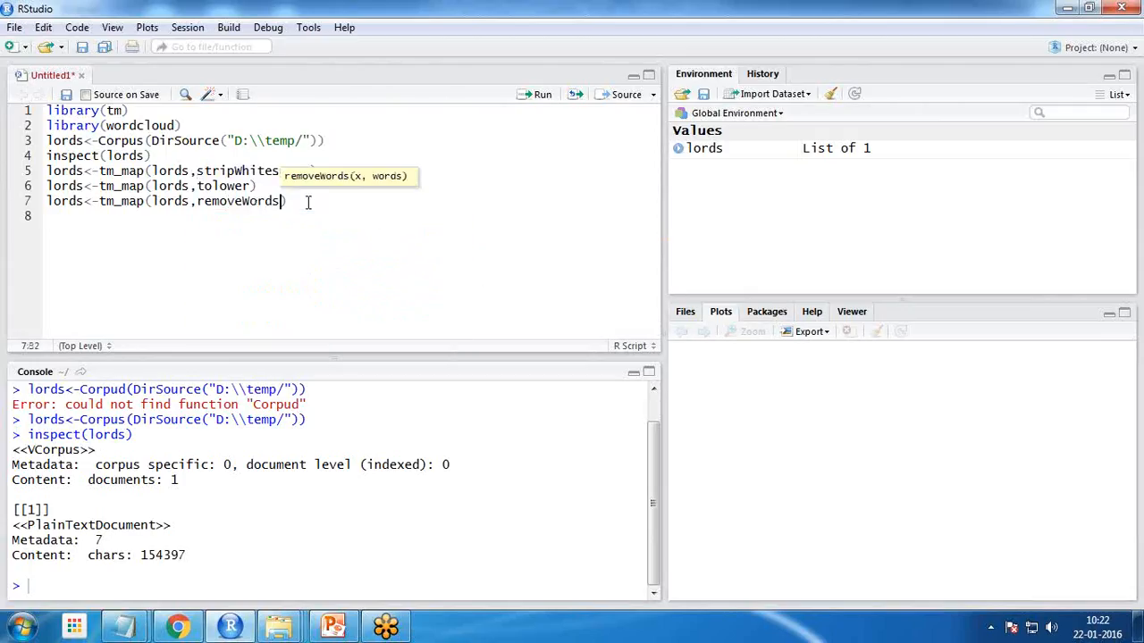
type(",stop")
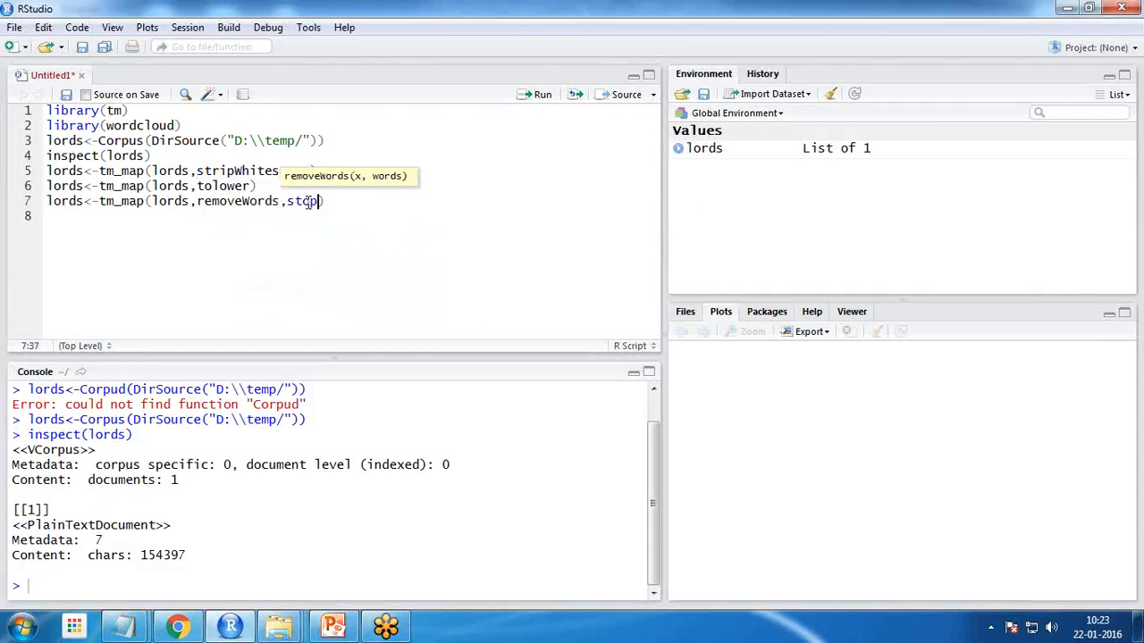
type("words")
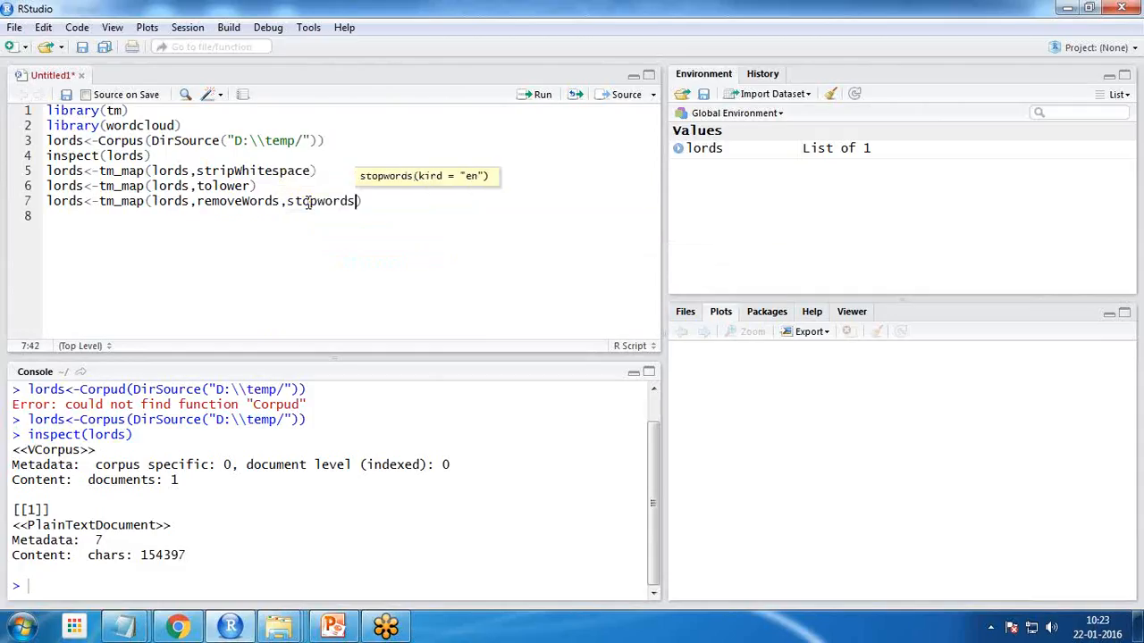
type("(\"eng\"")
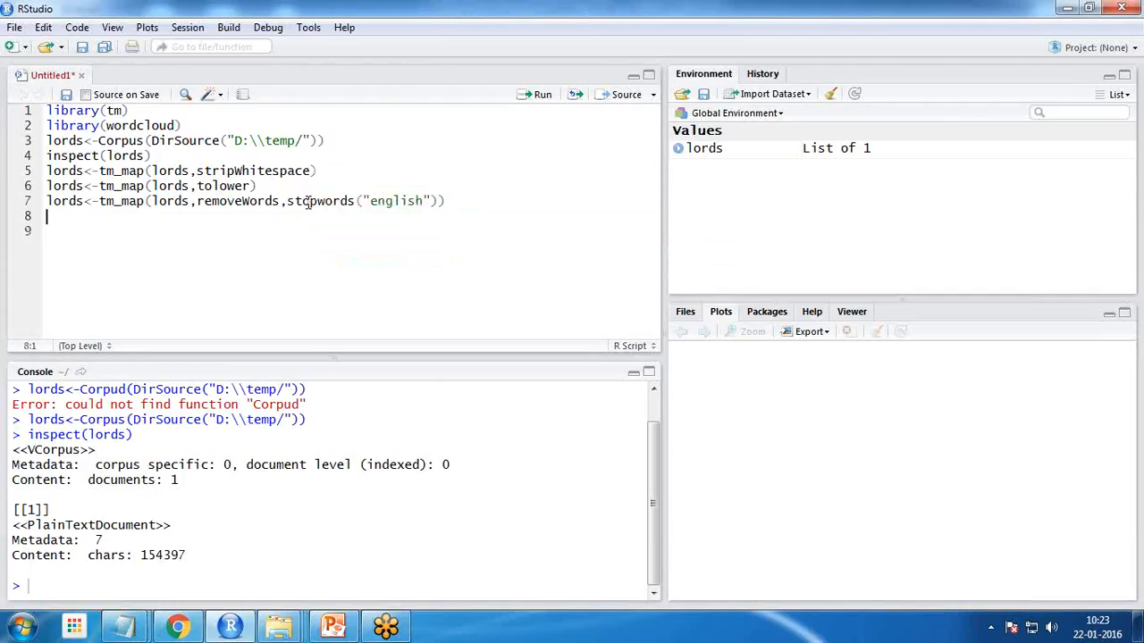
Add stemDocument and PlainTextDocument tm_map lines, then run all five cleaning lines.
type("lords<-tm_map(lords,stripWhitespace)")
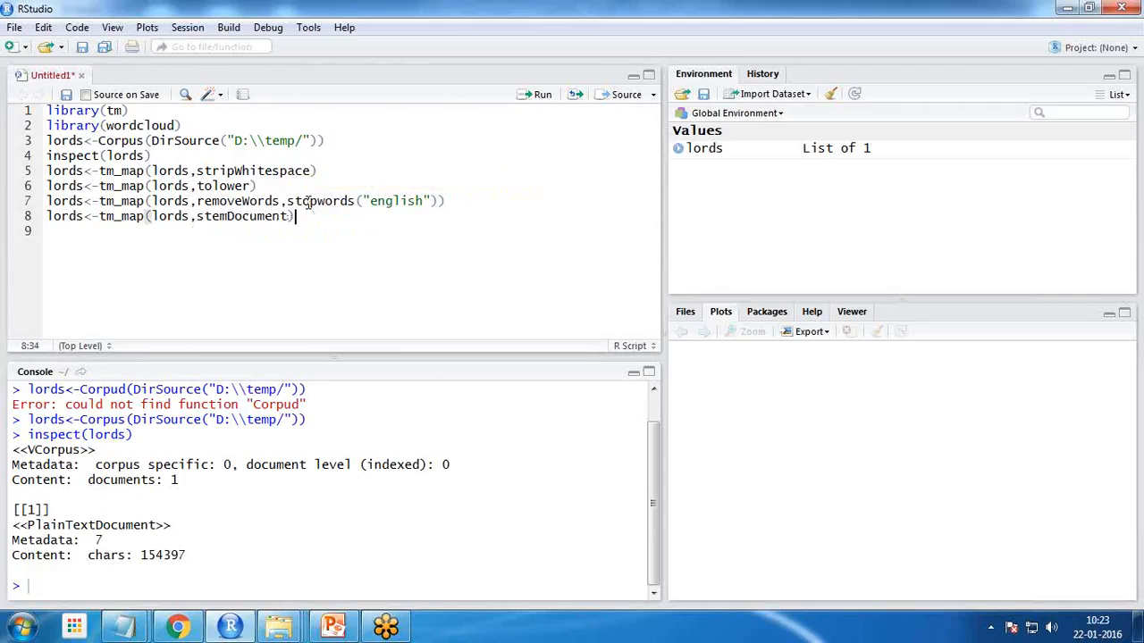
key("enter")
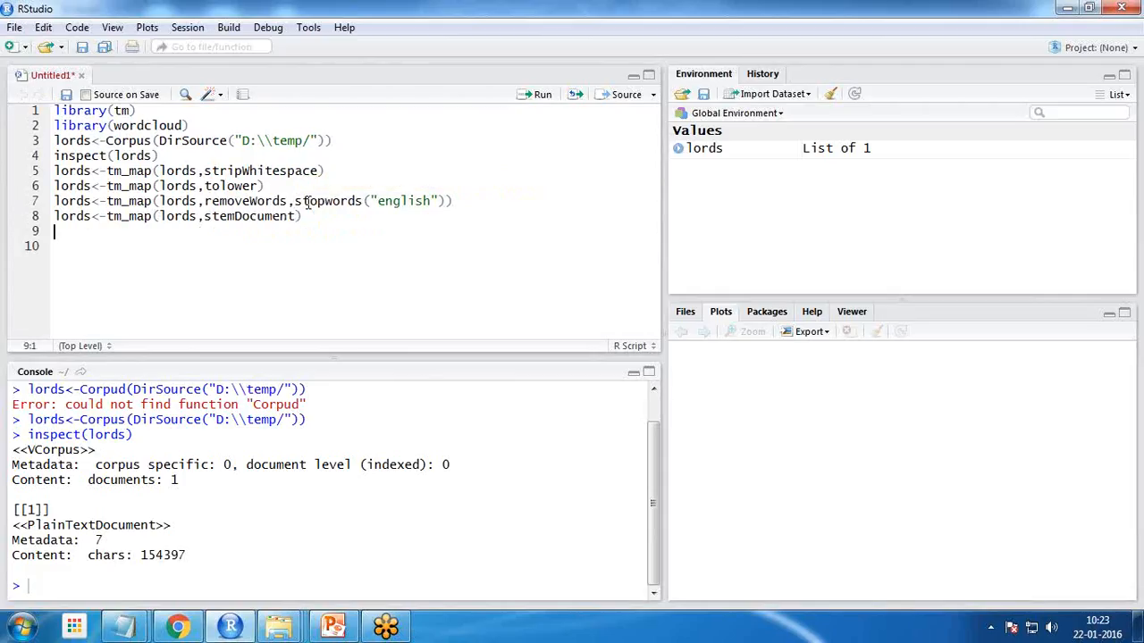
type("lords<-tm_map(lords,stripWhitespace)")
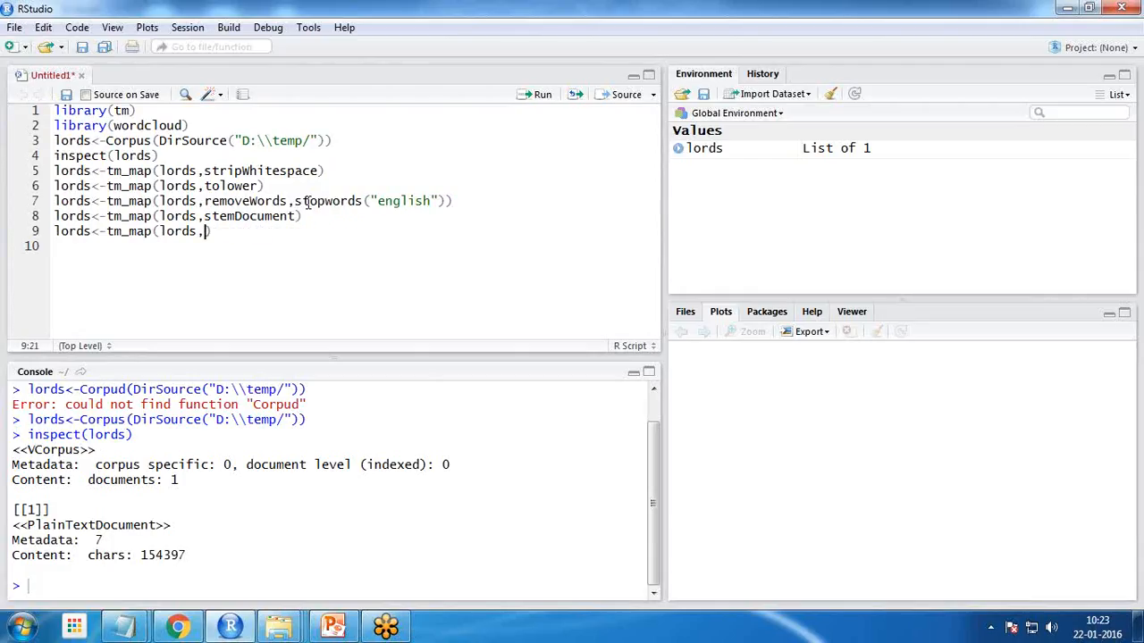
type("Plain")
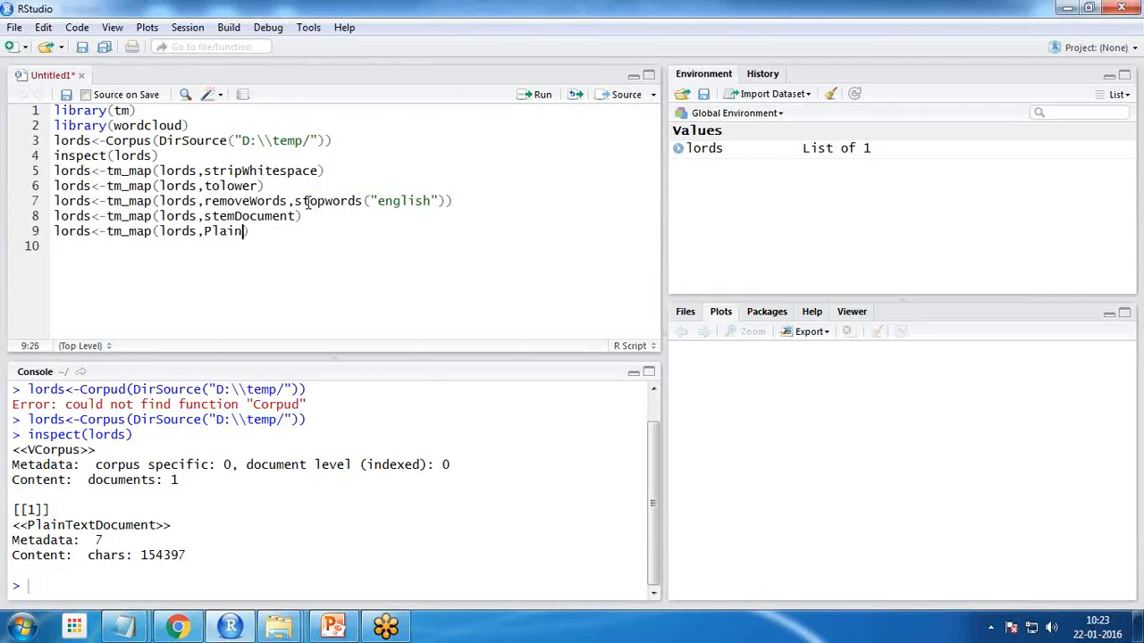
type("TextDocument")
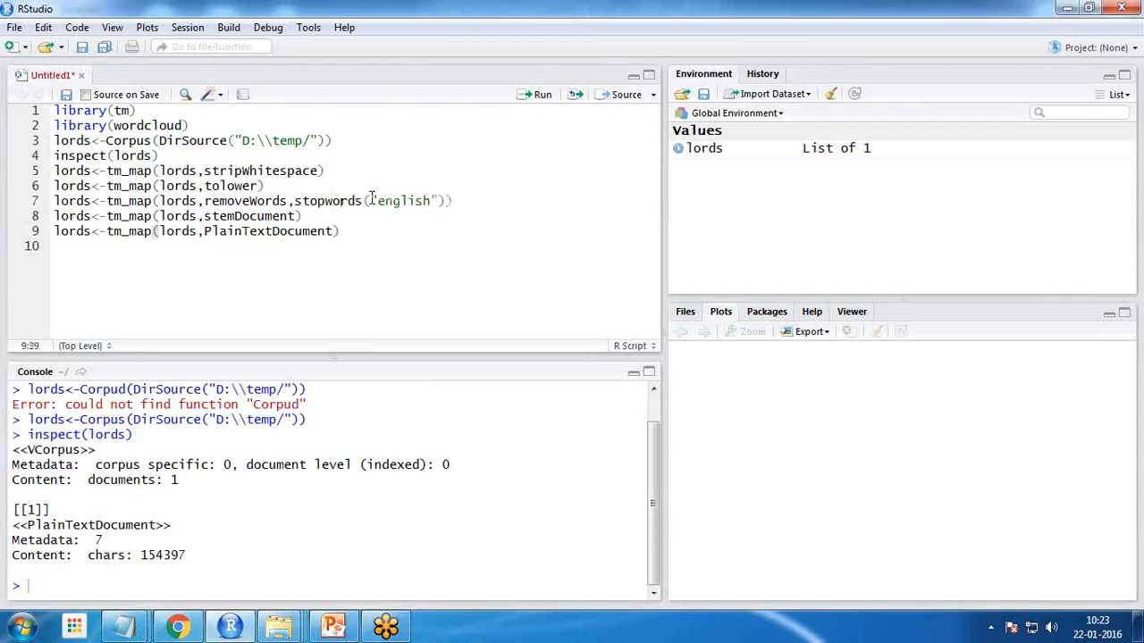
left_click_drag(105, 185, 339, 230)
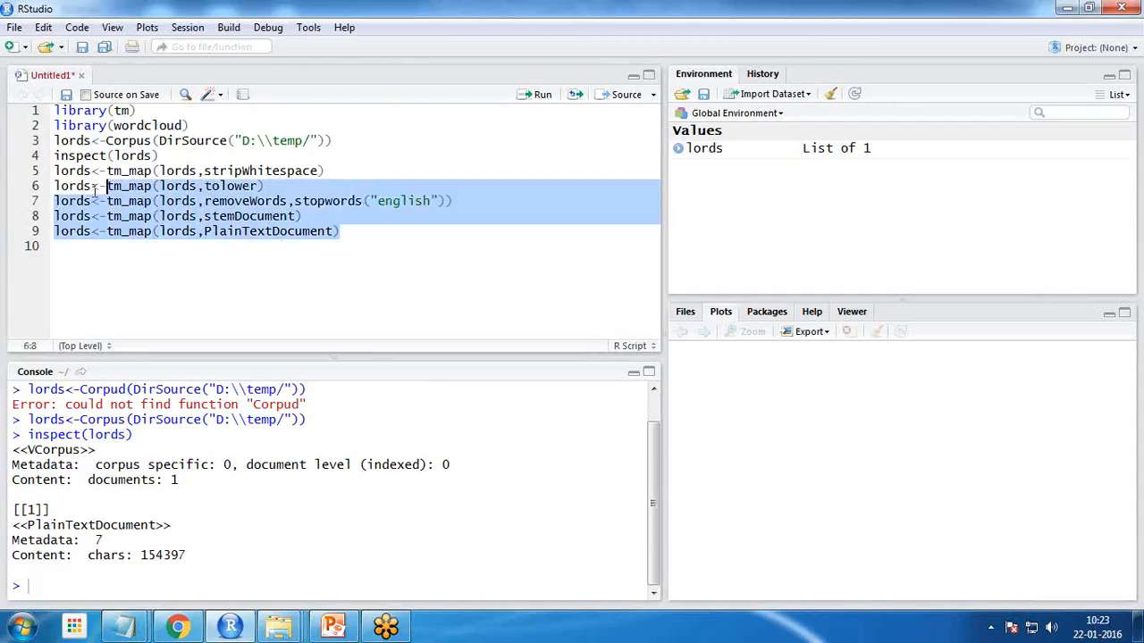
left_click(541, 93)
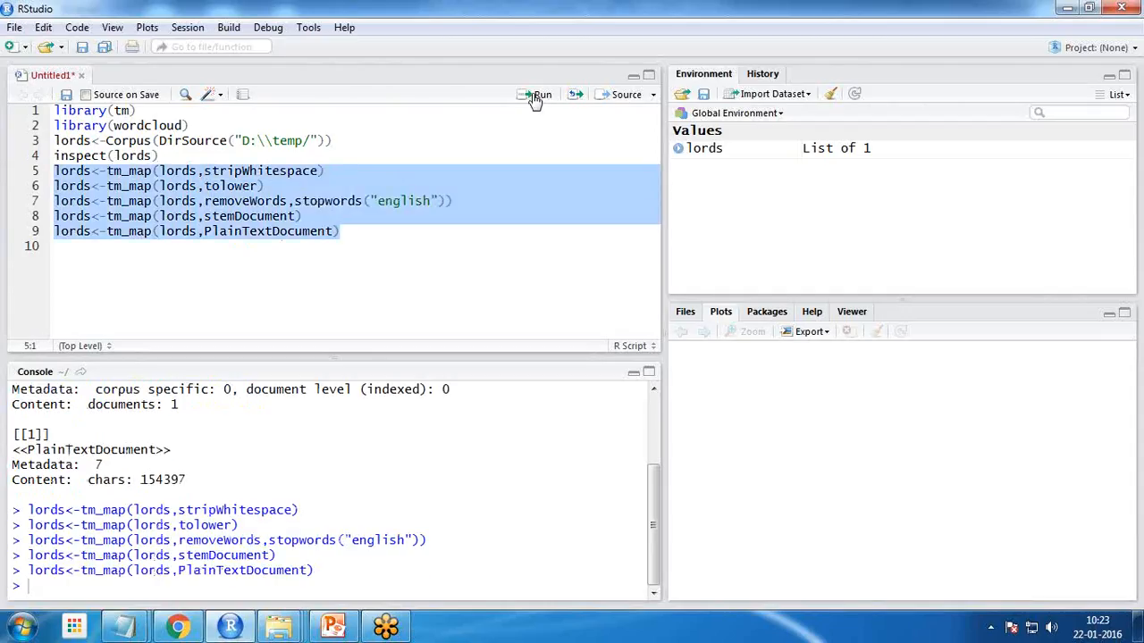
left_click(83, 245)
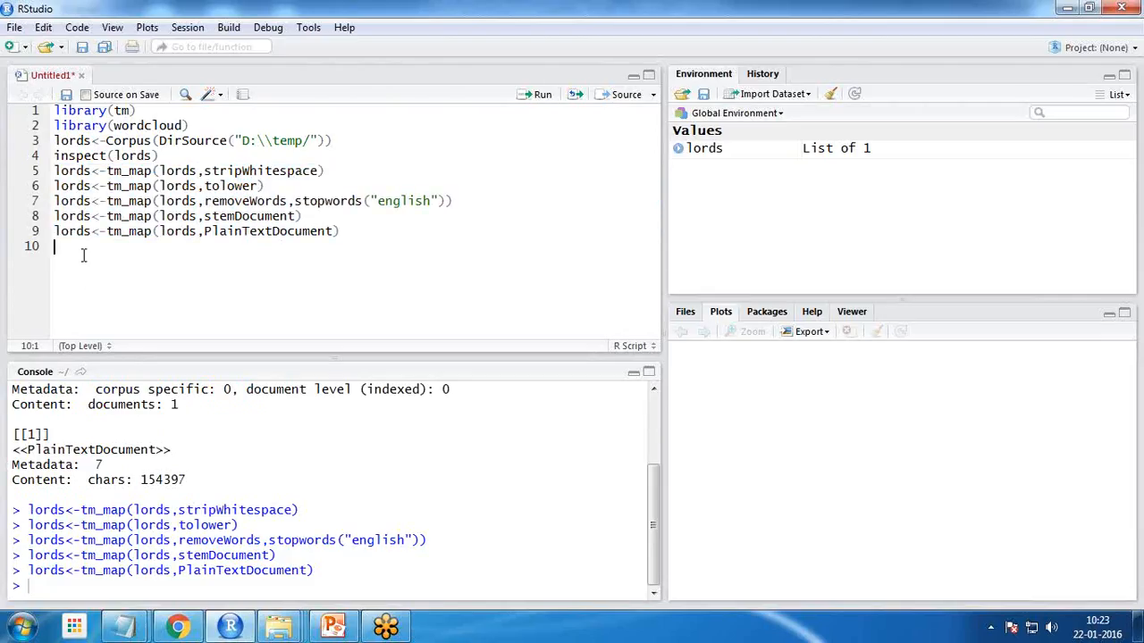
Start a wordcloud call on lords with scale c(2,0.5) and max.words 100.
type("wordcloud(")
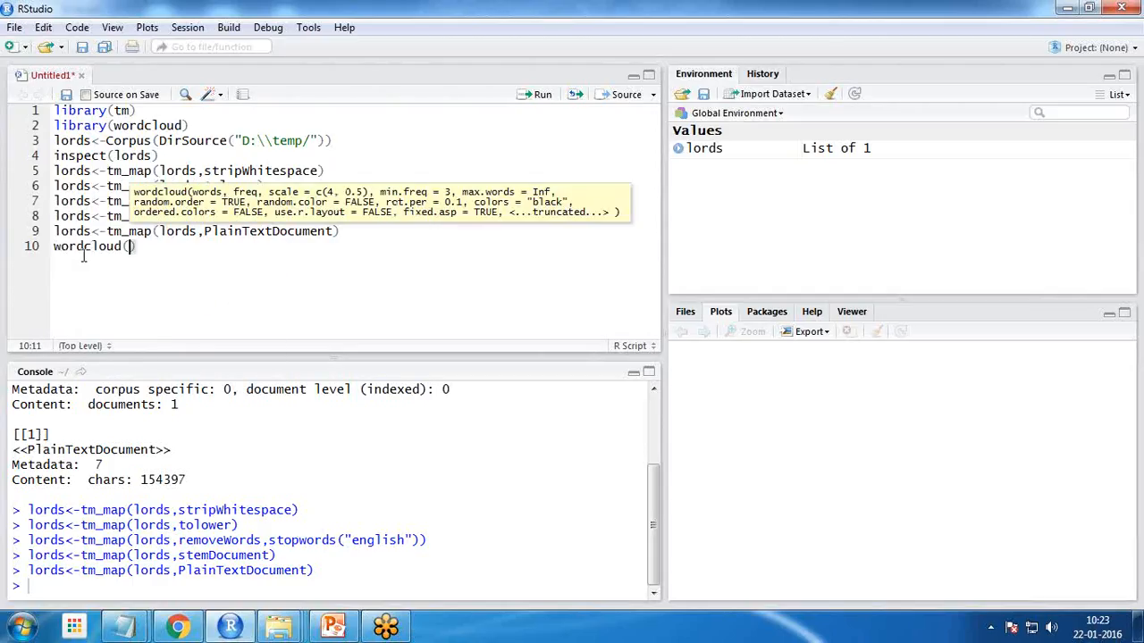
type("lords")
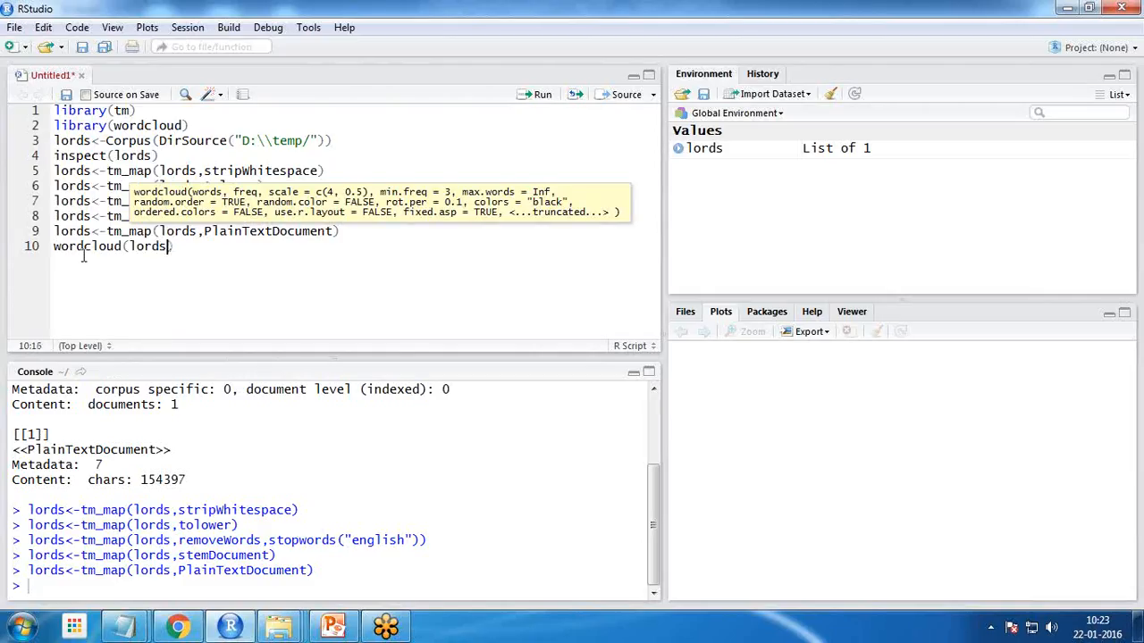
type(",")
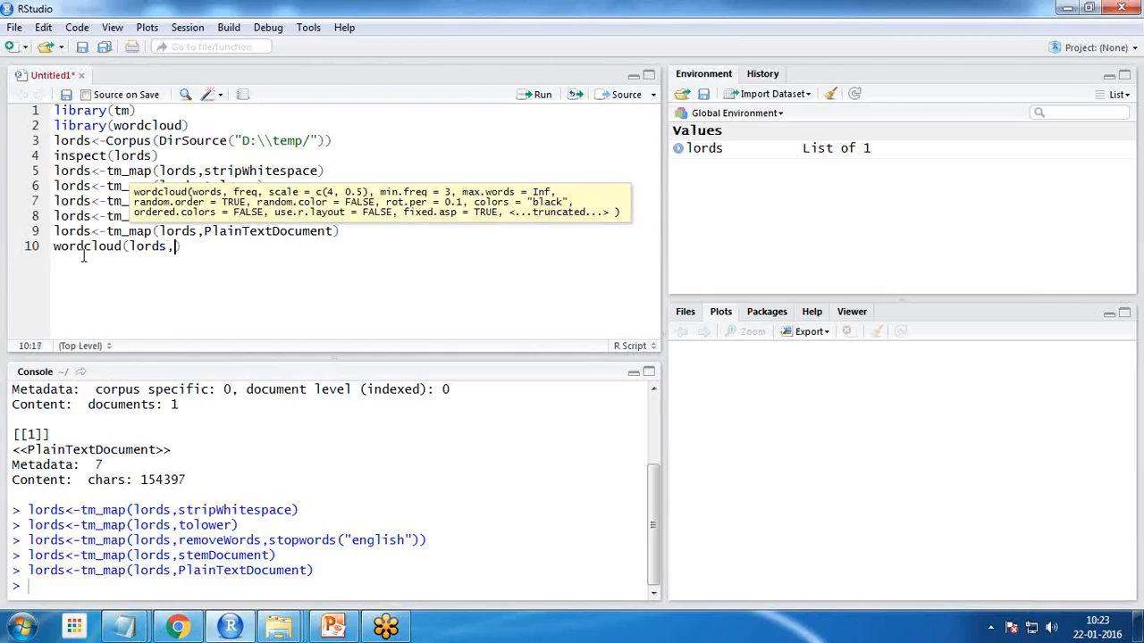
type("sclae")
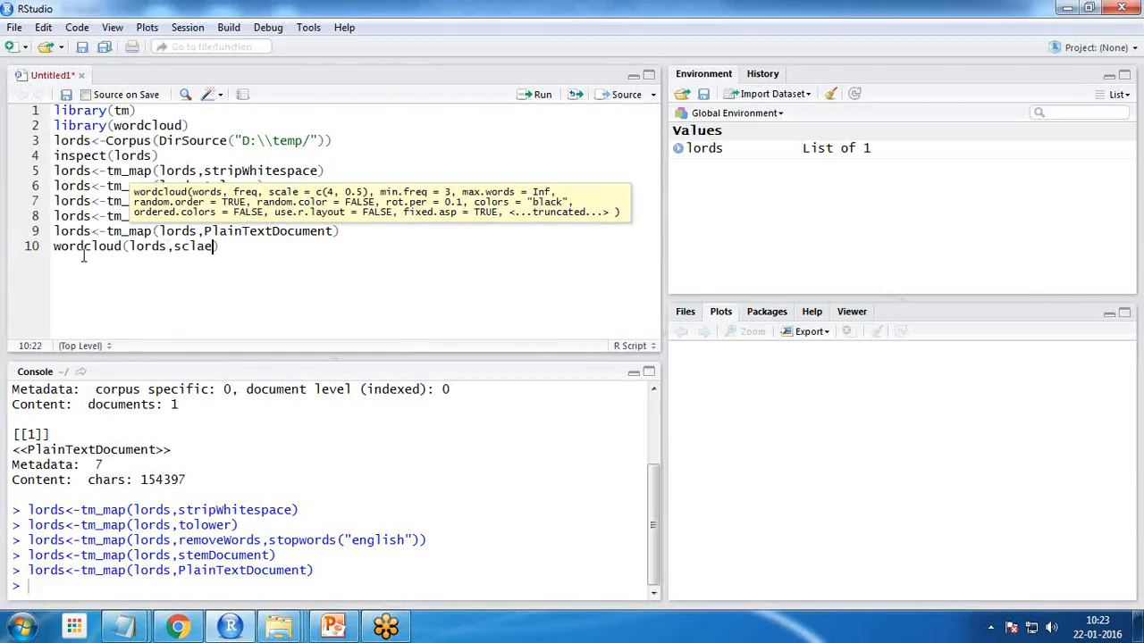
type("scale=")
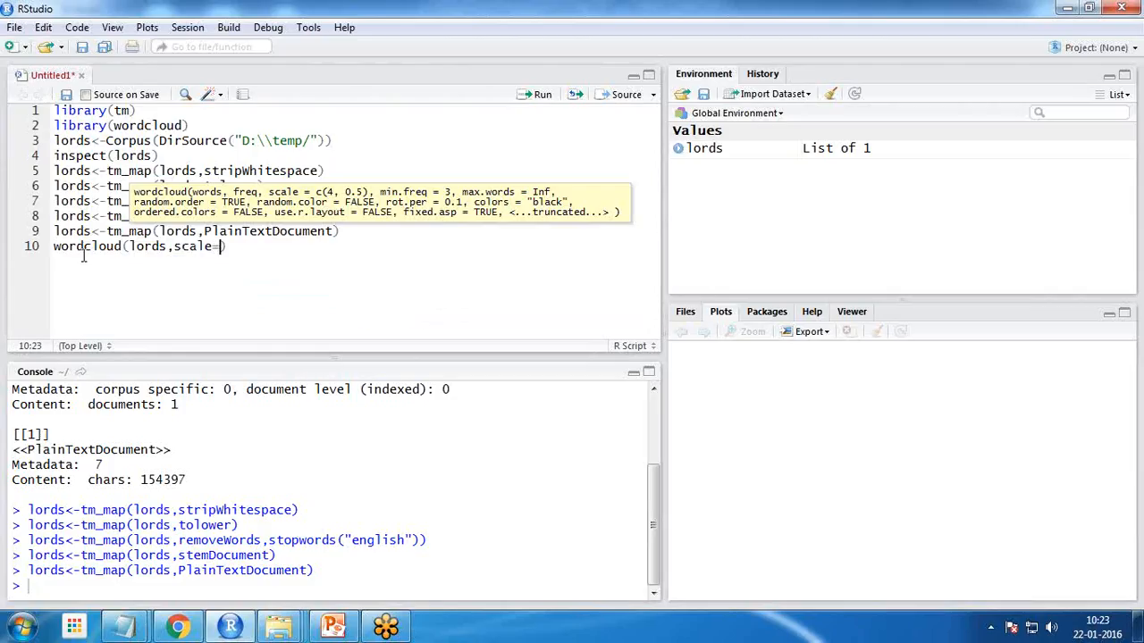
type("c(")
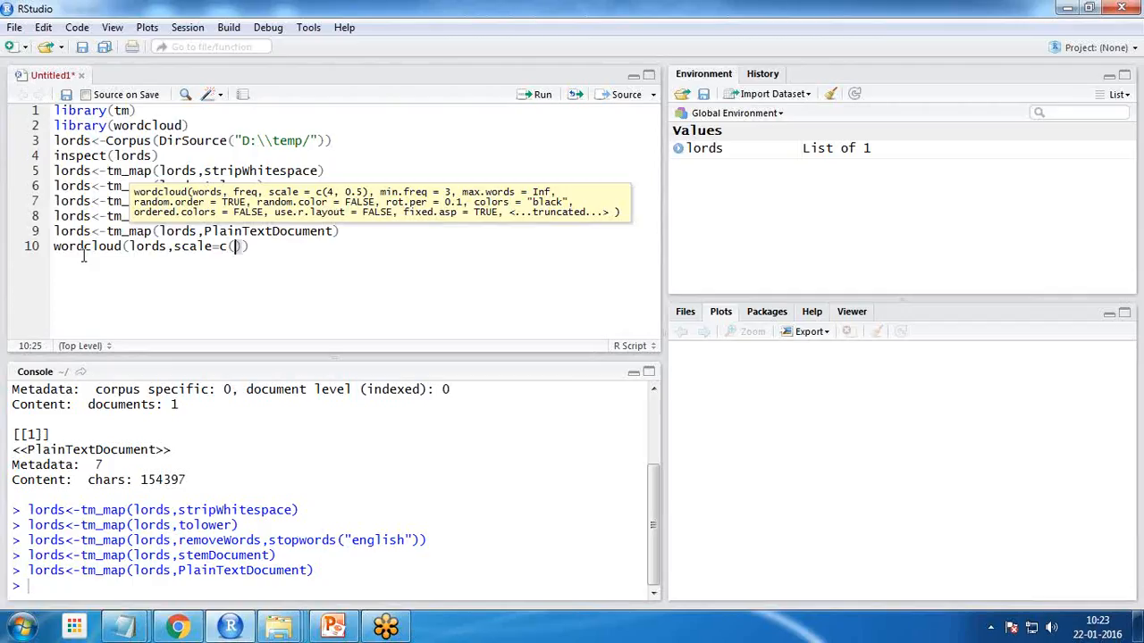
type("2,0.5")
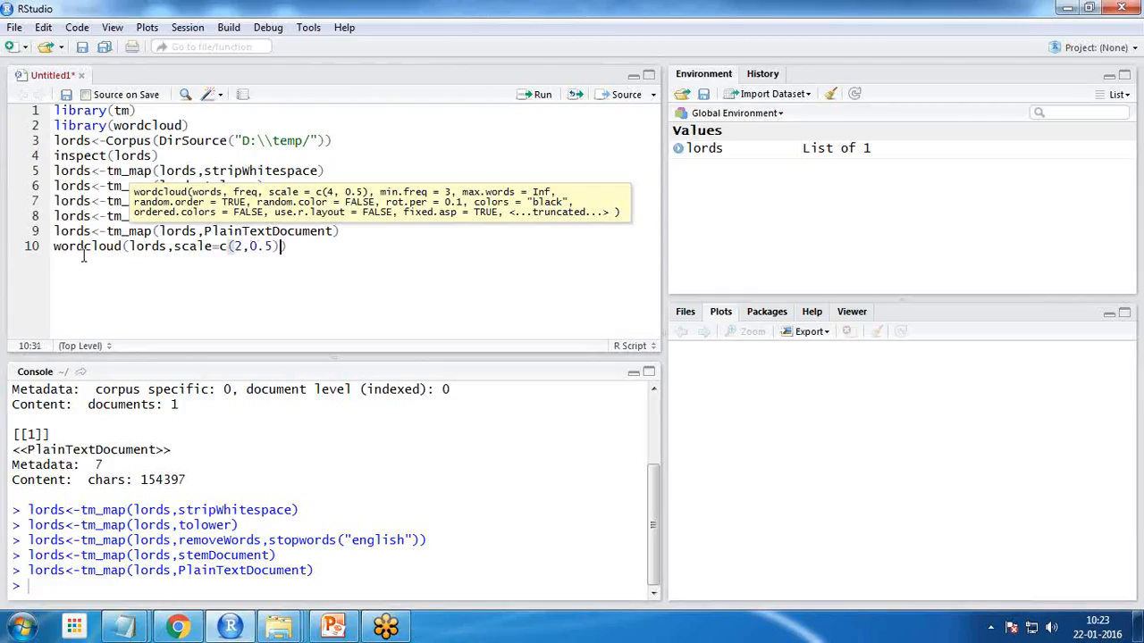
type(",max")
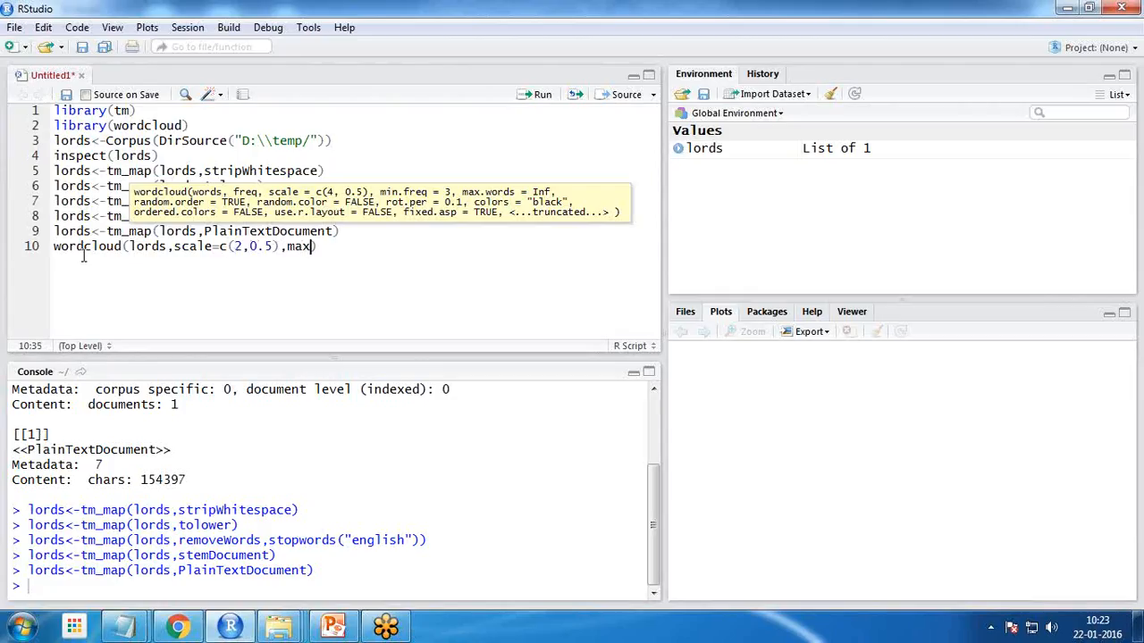
type(".words =")
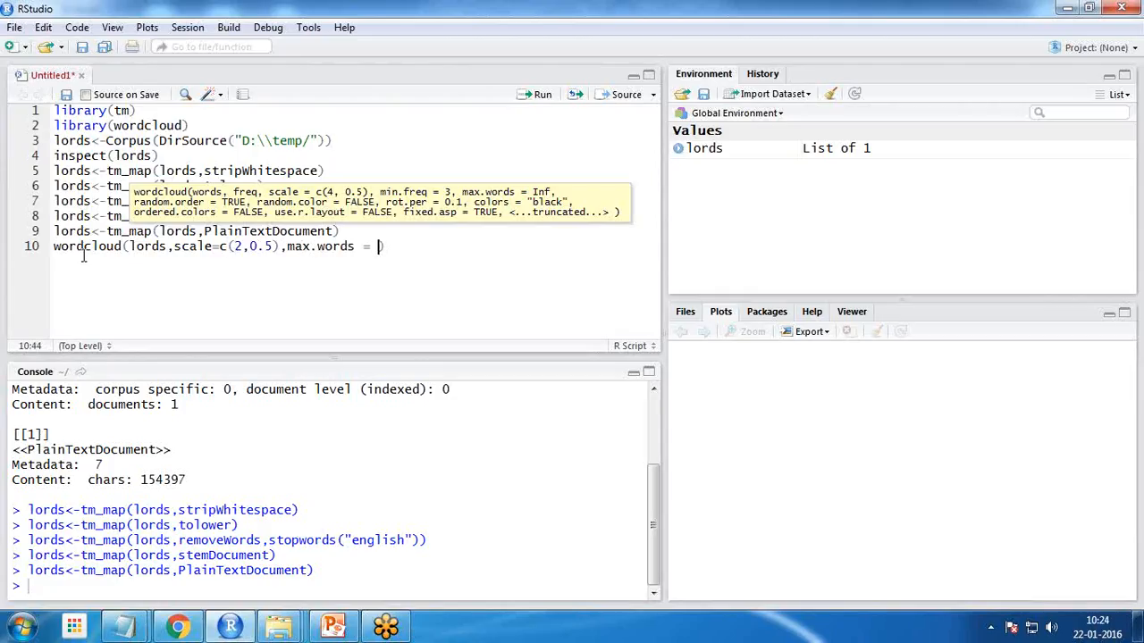
type("100")
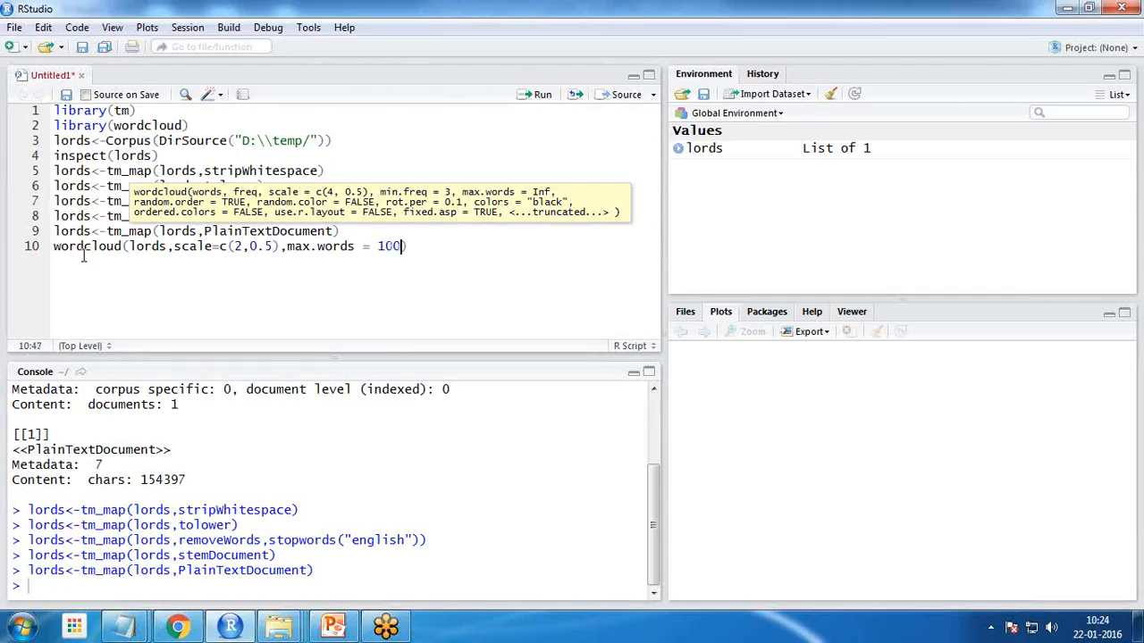
Add random.order FALSE, rot.per 0.55, use.r.layout FALSE and colors "black" to the call.
type(",")
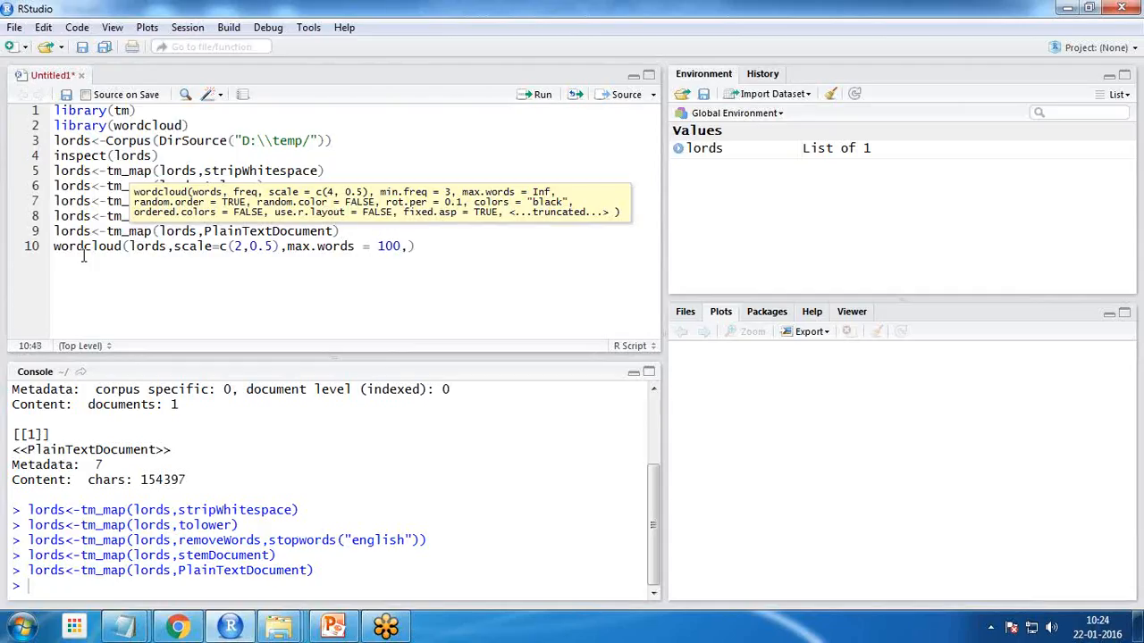
type(",random.order = FALS")
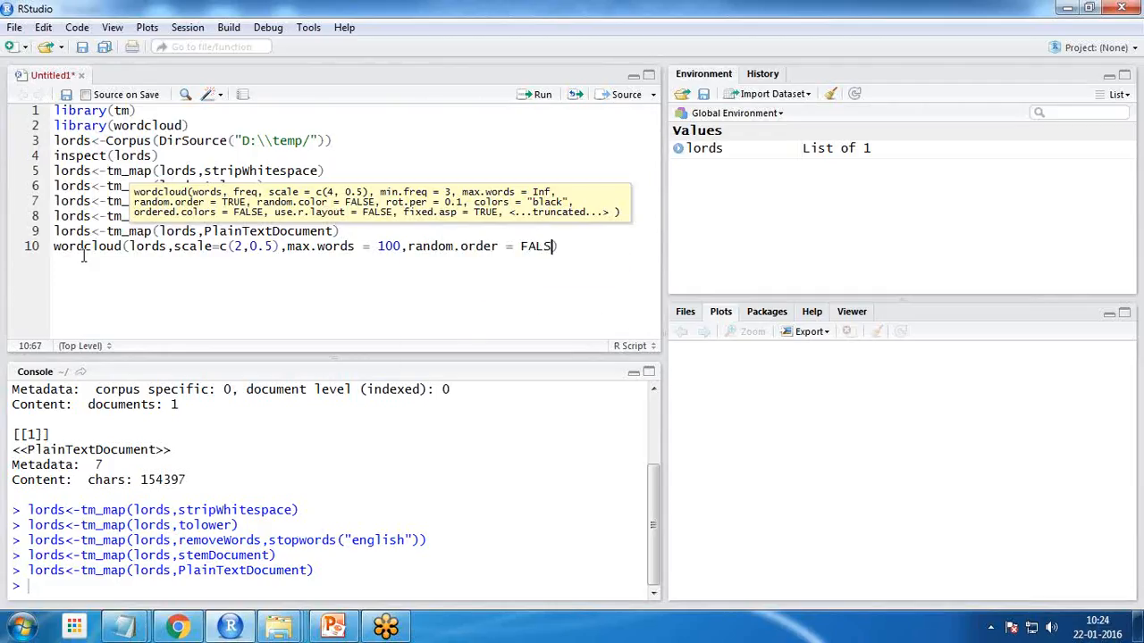
type("E,")
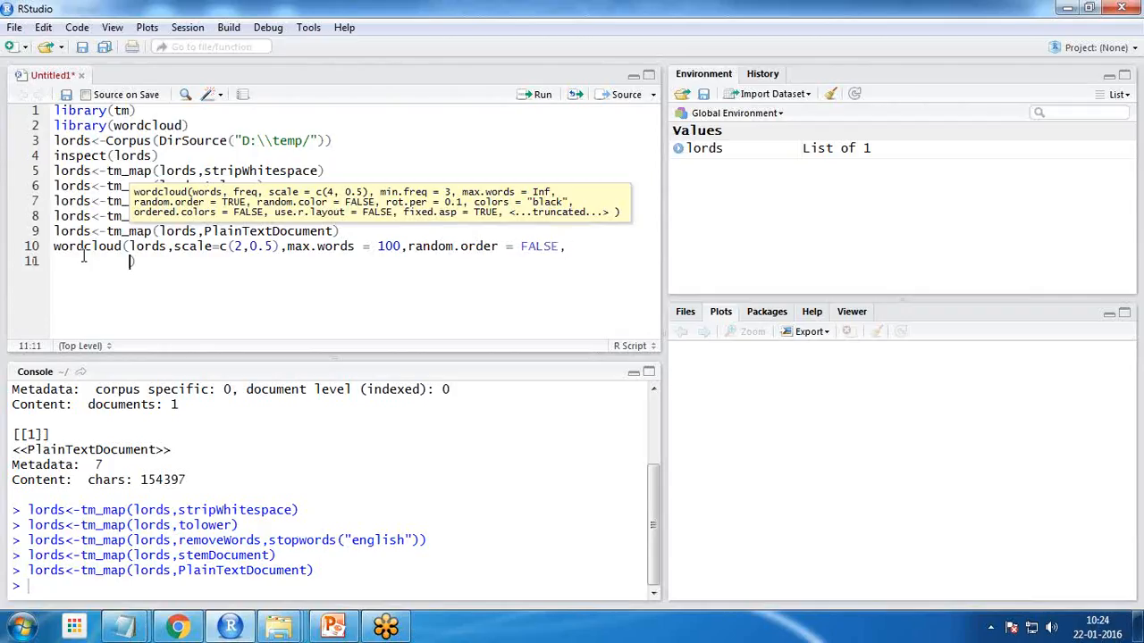
type("rot.per =")
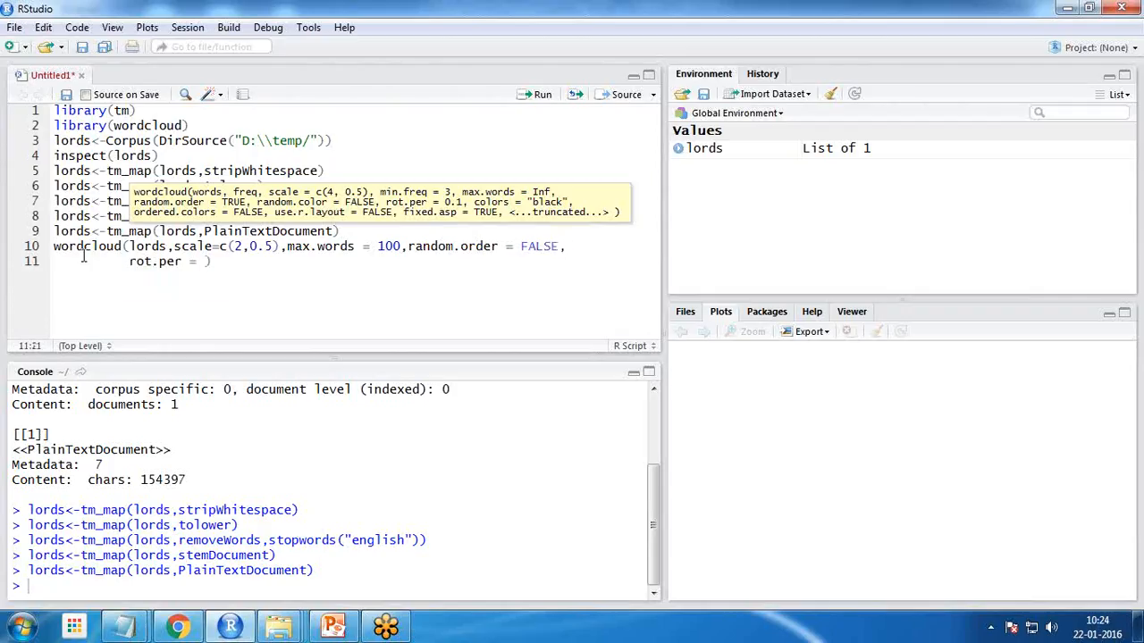
type("0.")
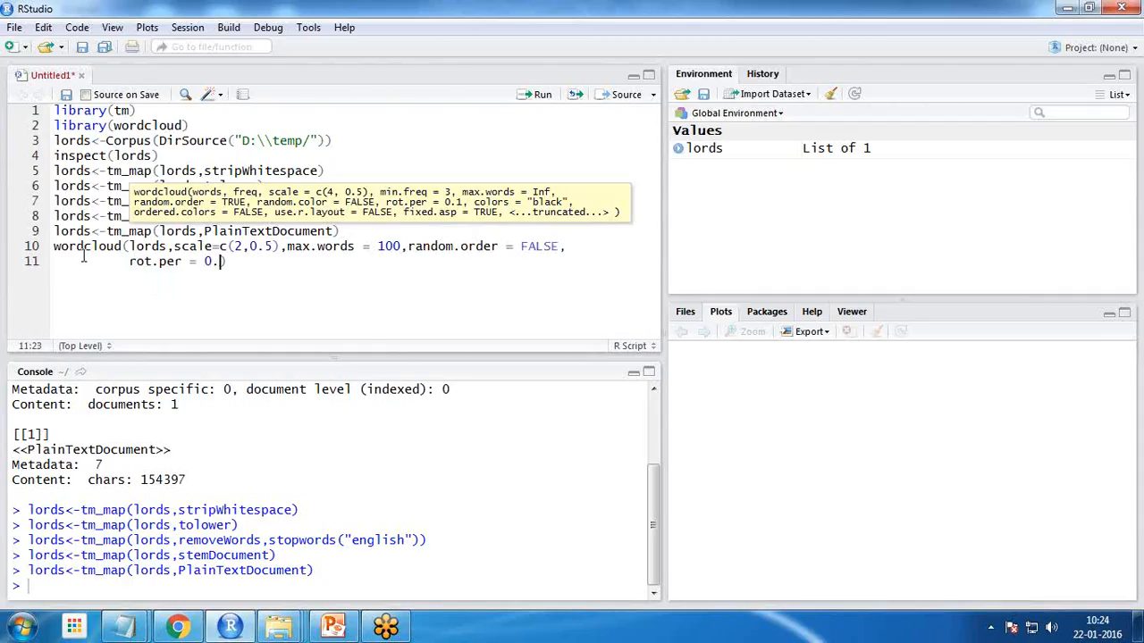
type("55")
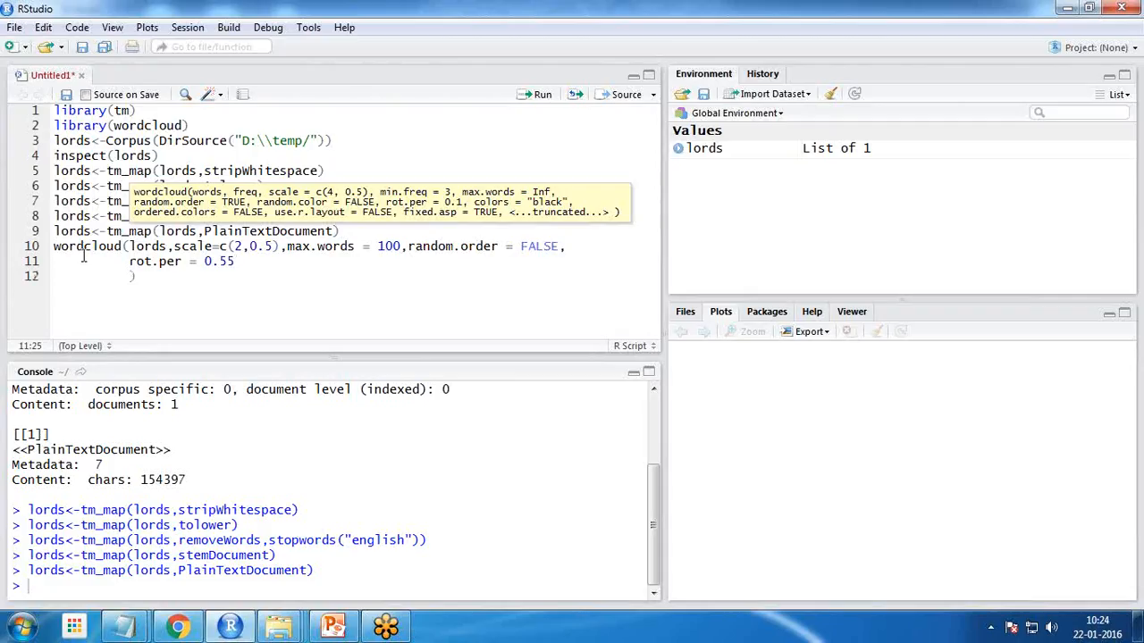
type(",")
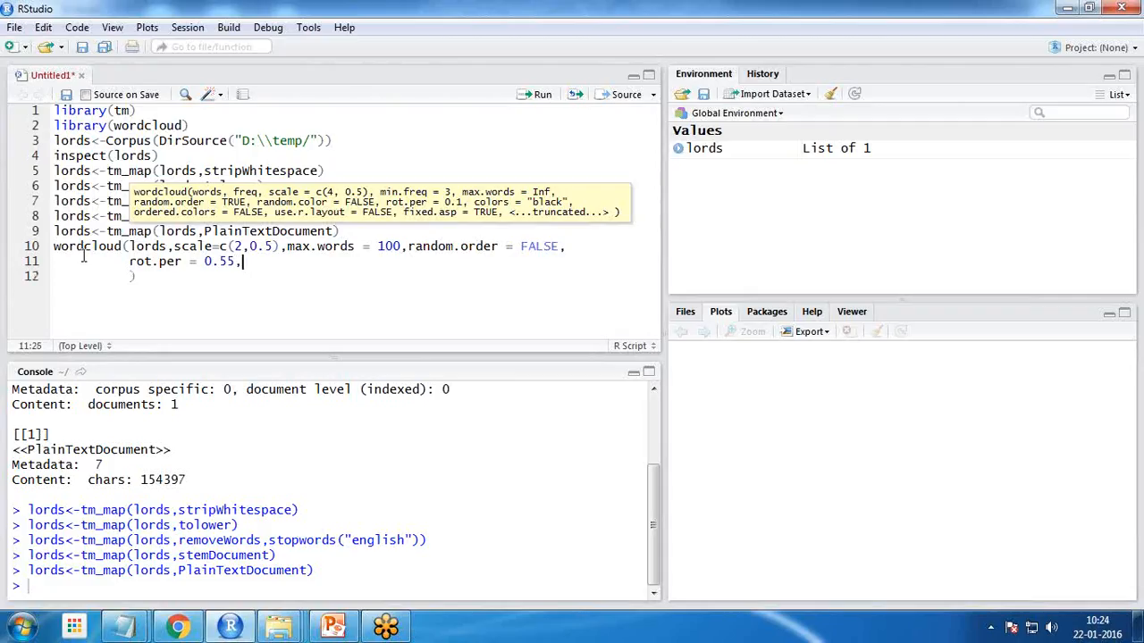
type("use.r.layout = FLAS")
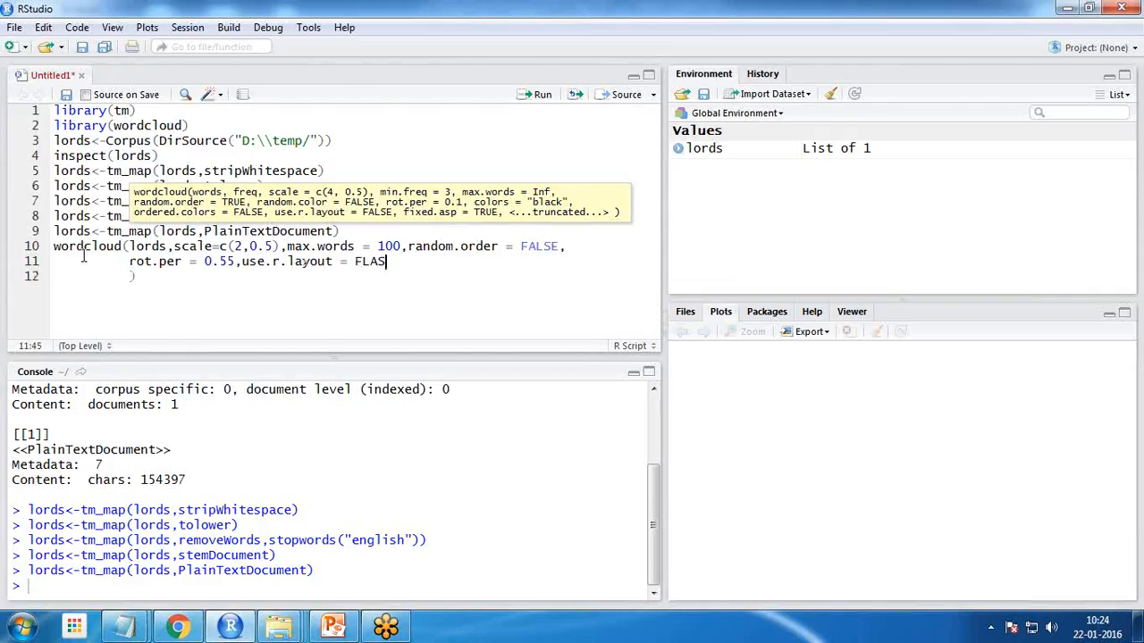
type("E,colors =")
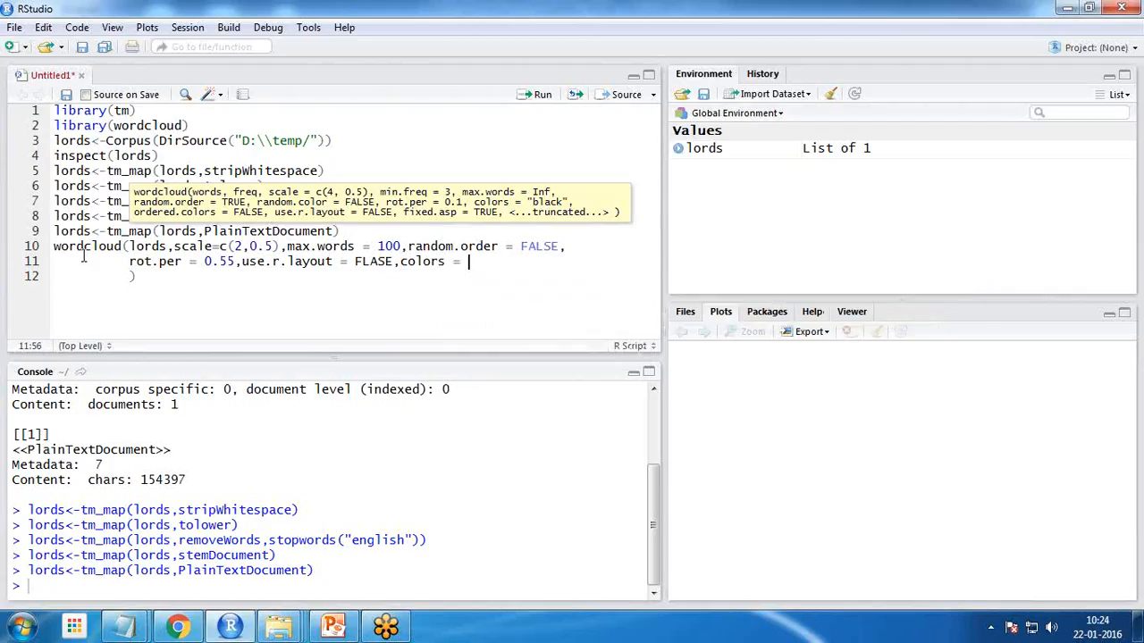
type("brewer")
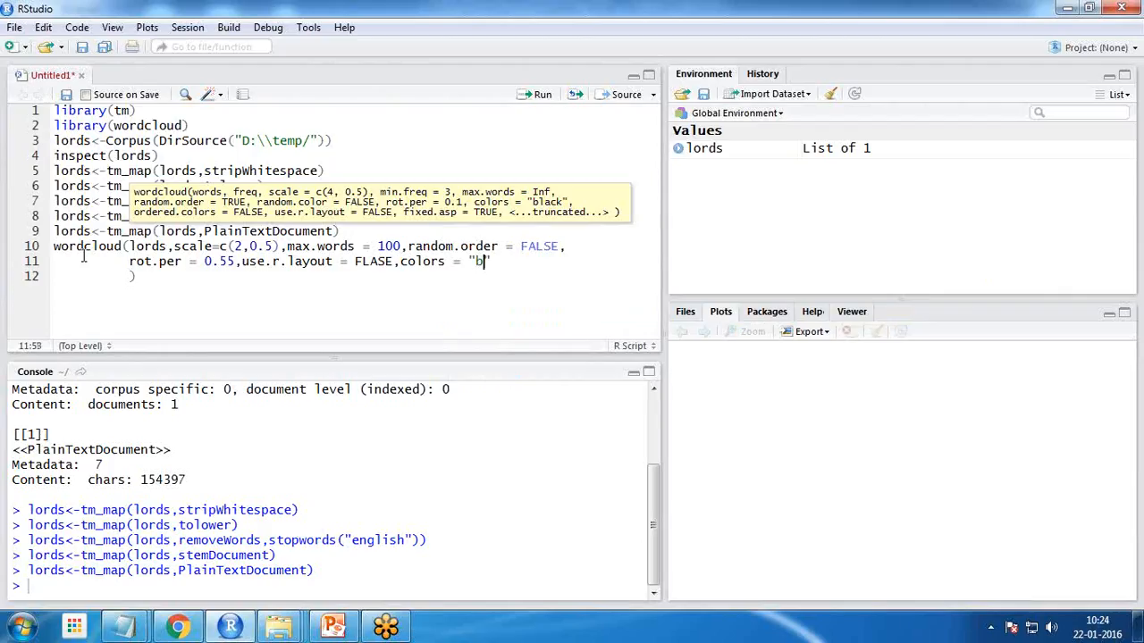
type("lack")
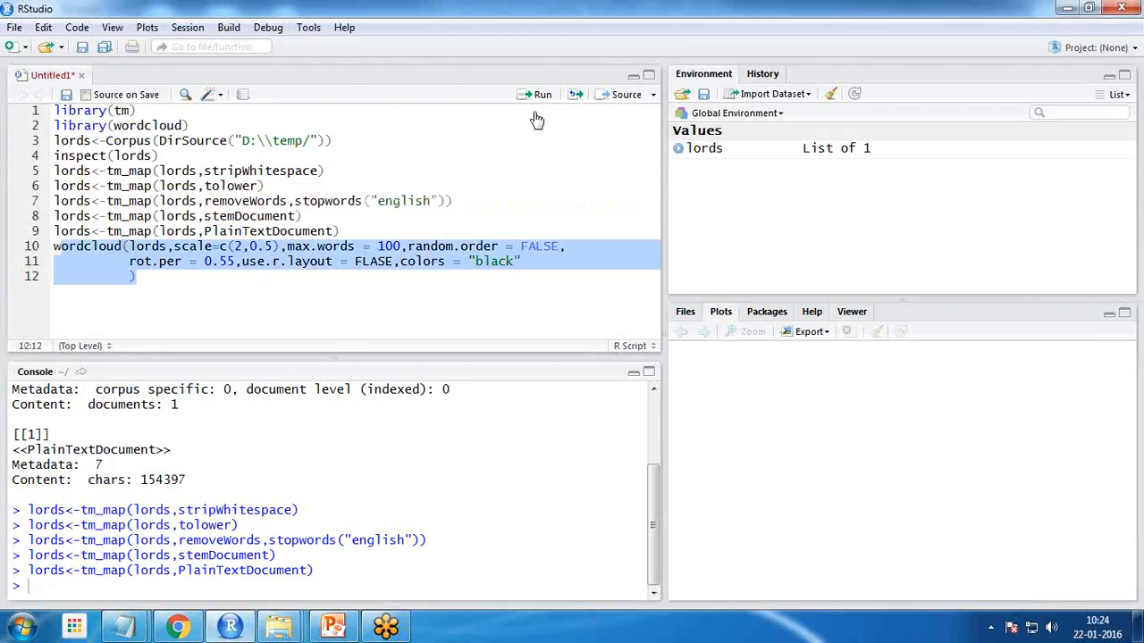
Run the wordcloud call, correct the FLASE typo, and rerun to draw the black cloud.
left_click(536, 93)
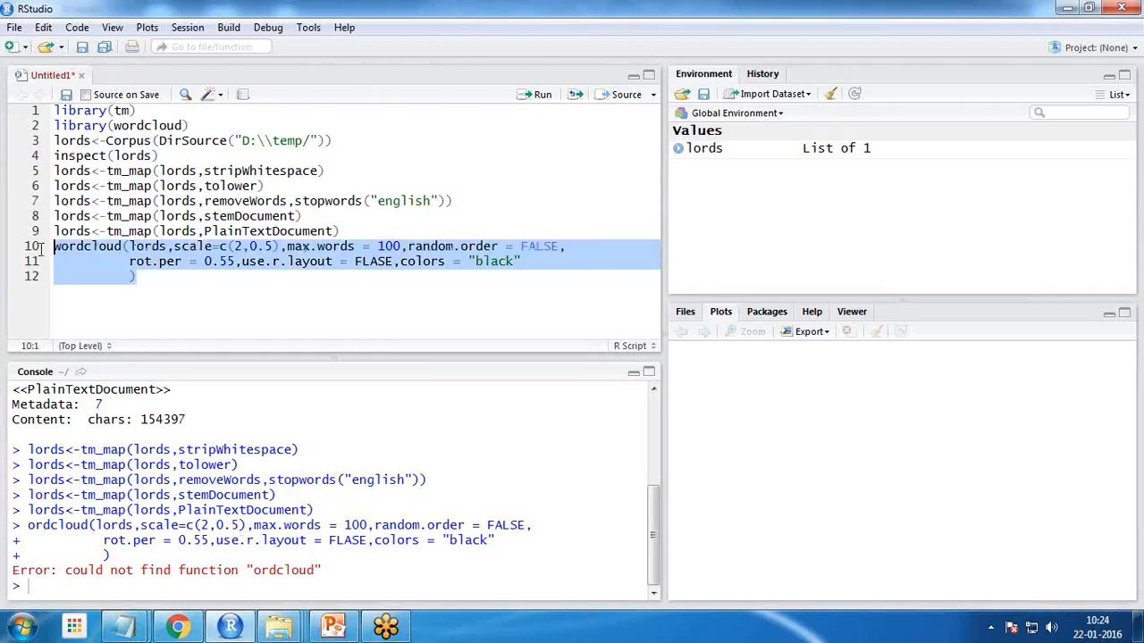
left_click(542, 93)
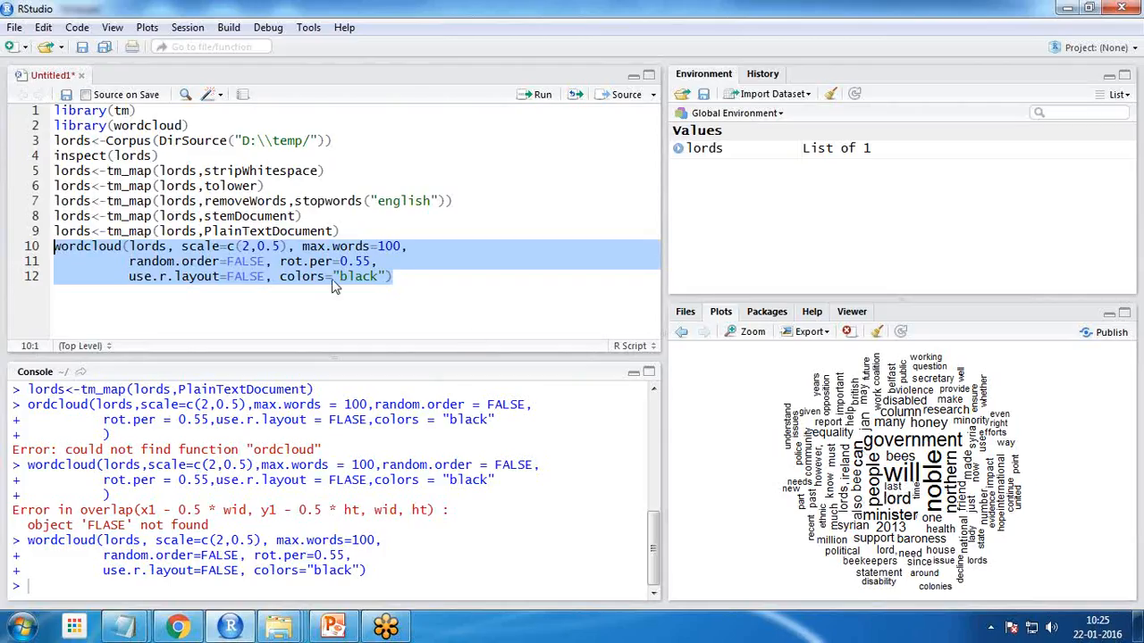
Replace "black" with brewer.pal(8,"Dark2") and rerun the wordcloud call.
double_click(357, 276)
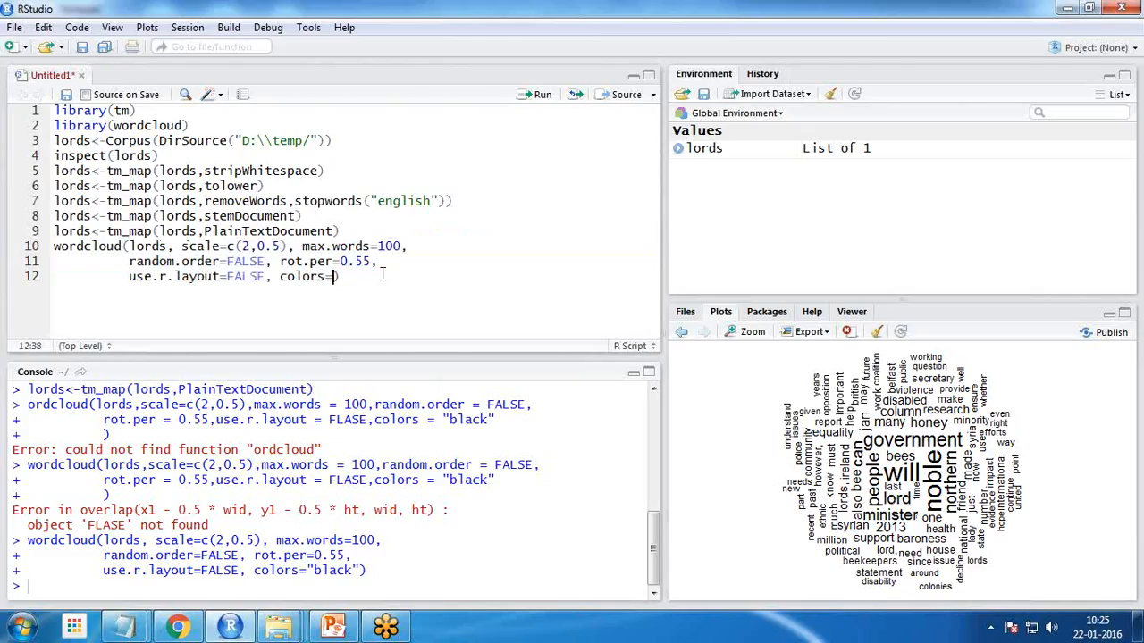
type("b")
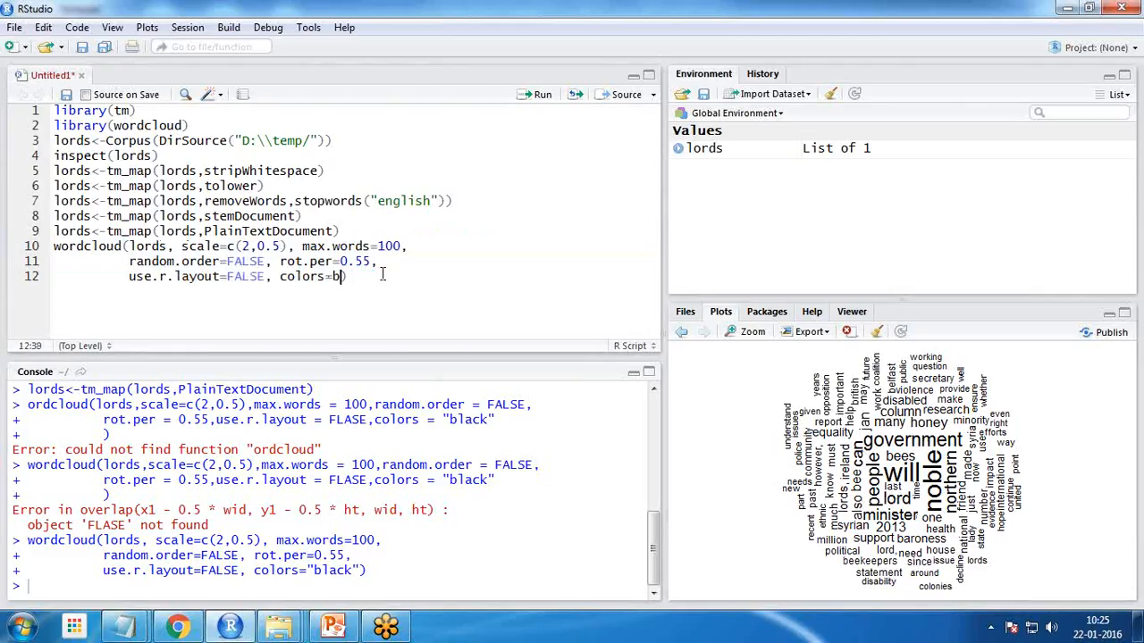
type("brewer")
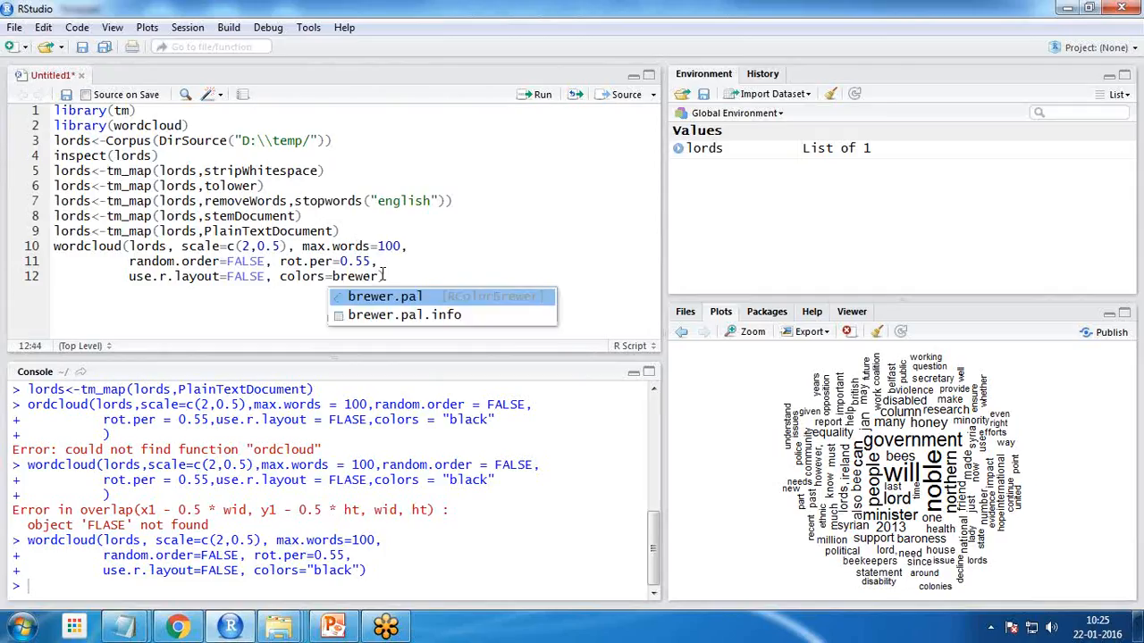
left_click(385, 295)
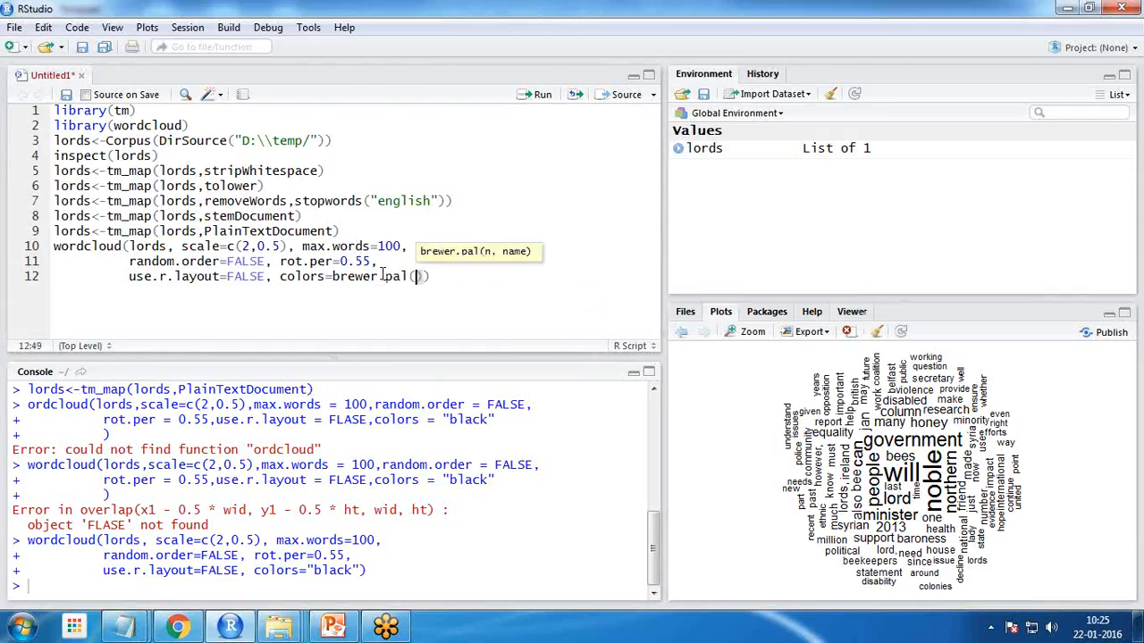
type("8")
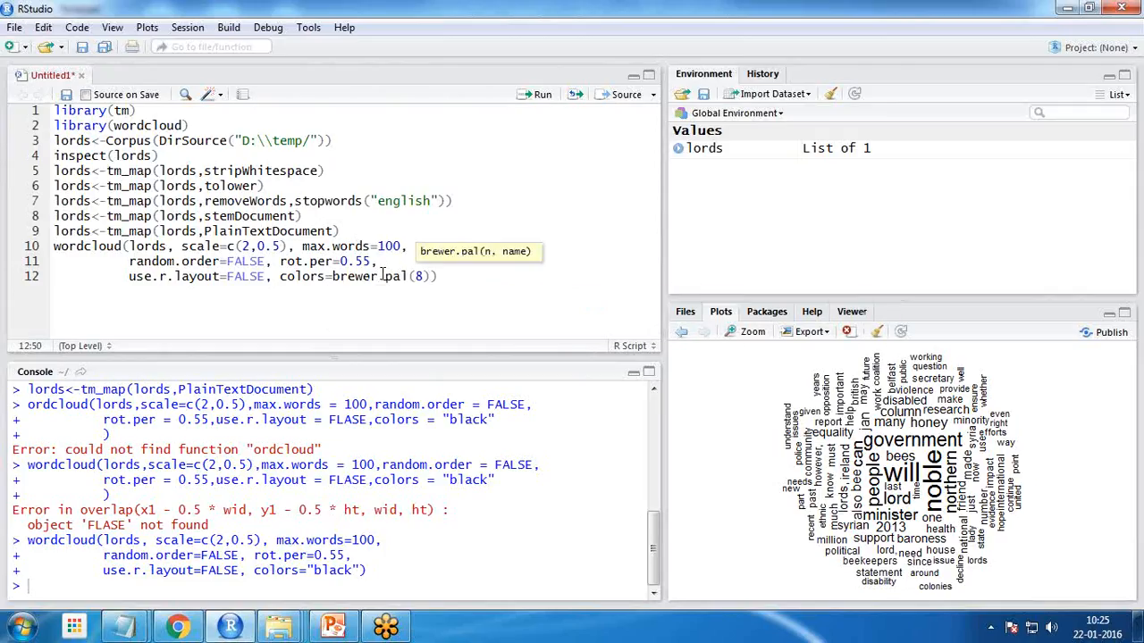
type(",\"Dark2")
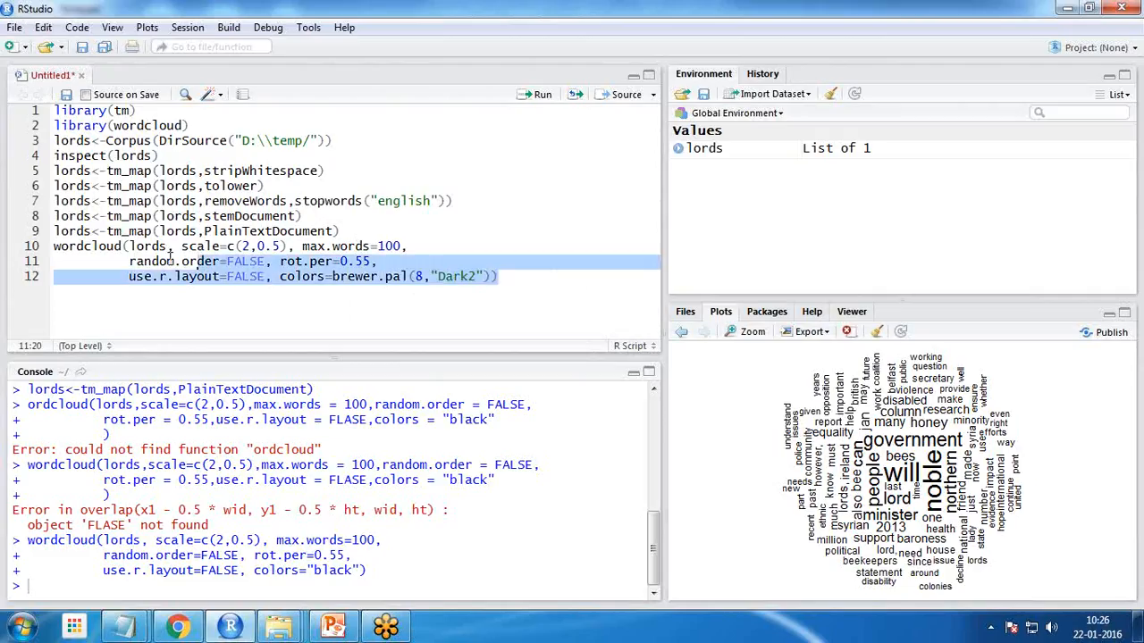
left_click(542, 93)
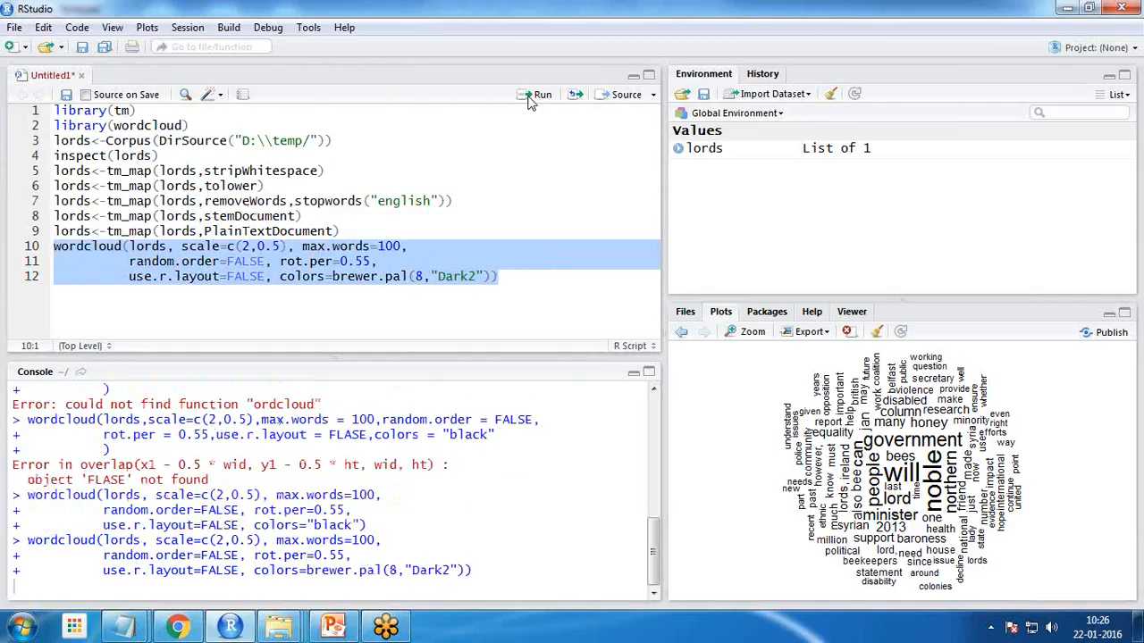
left_click(542, 94)
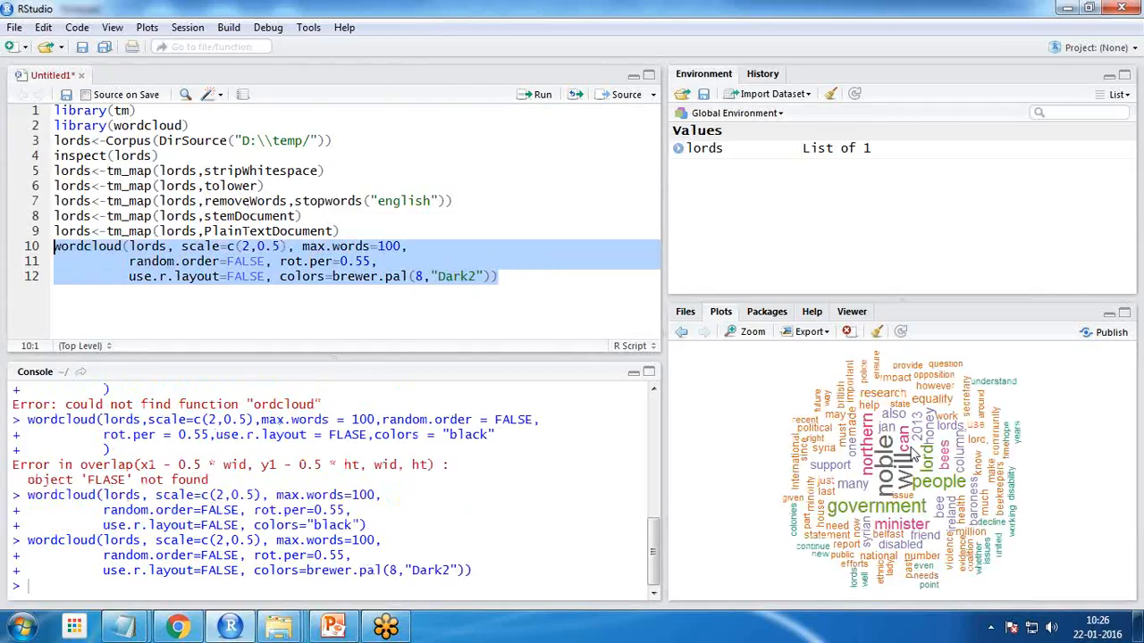